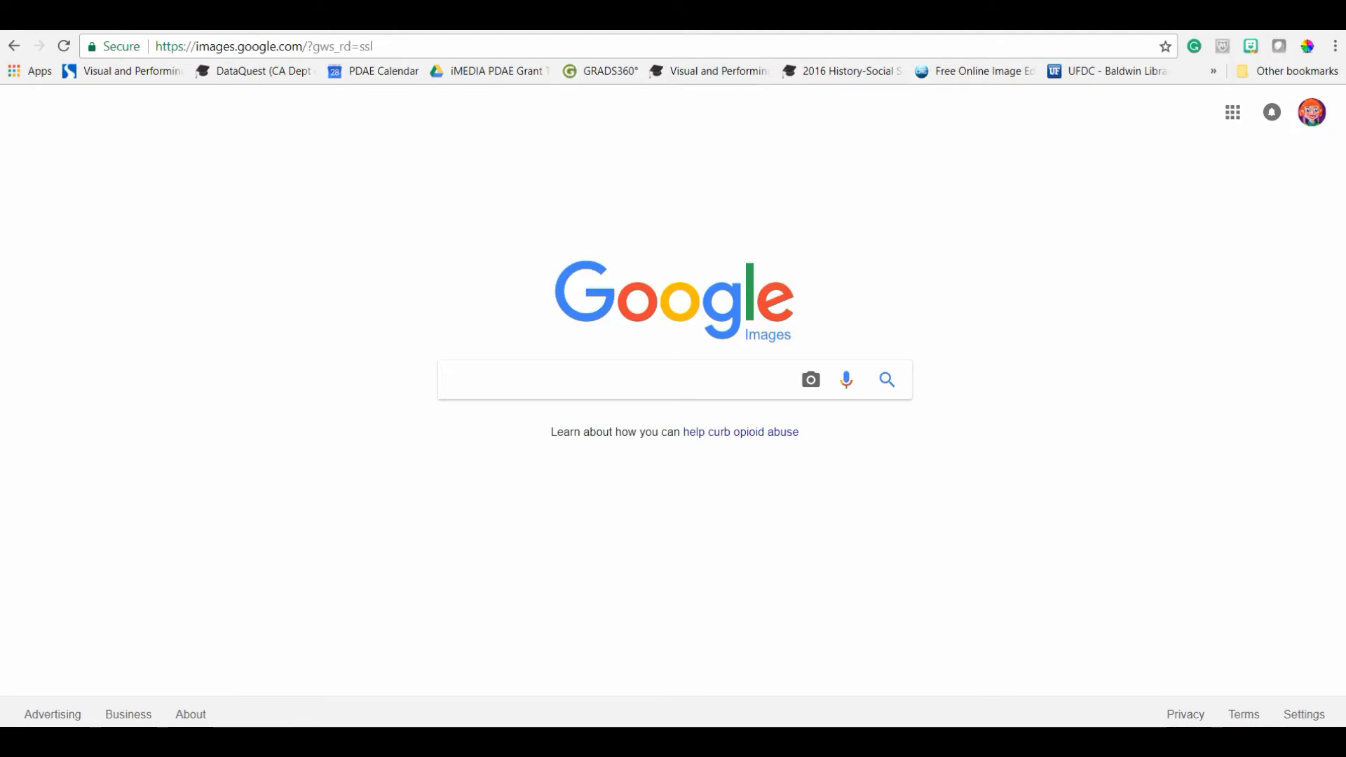
mouse_move(106, 644)
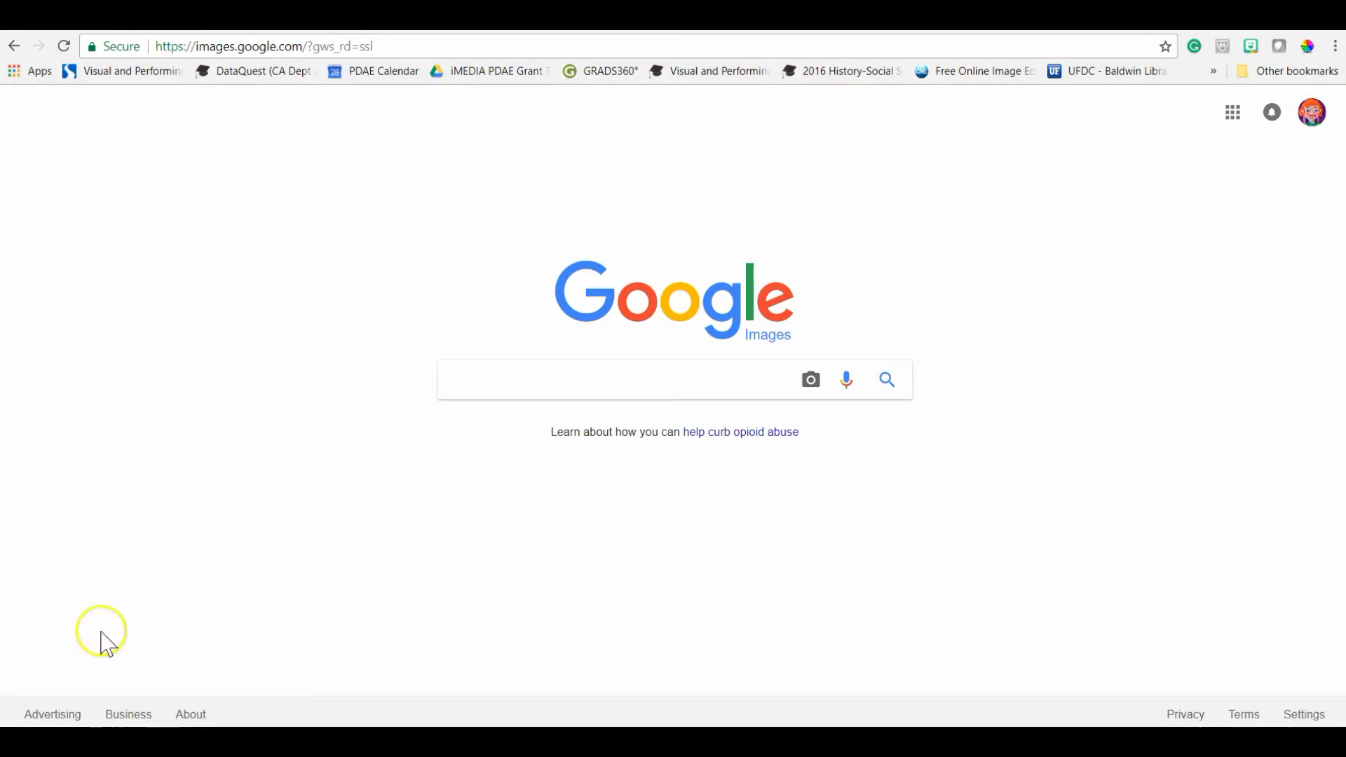
mouse_move(558, 369)
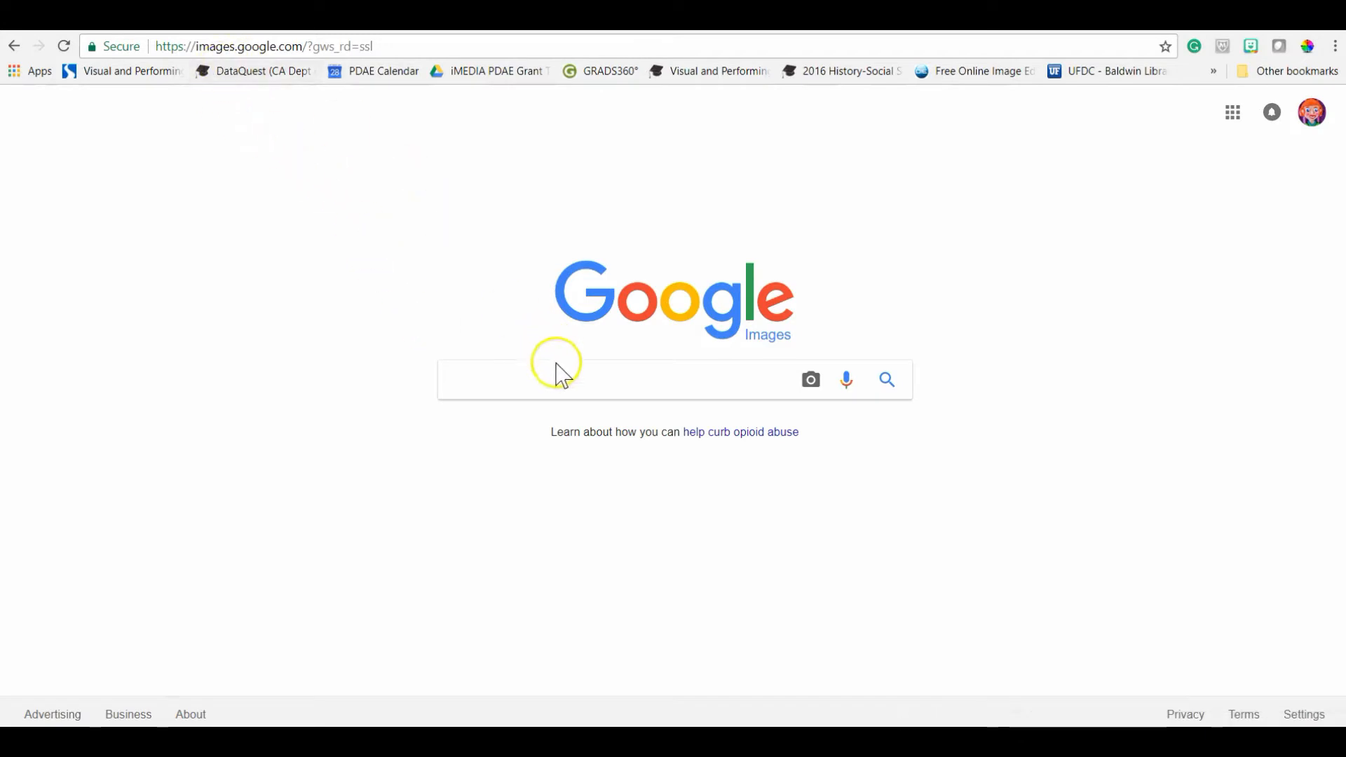
Step: Search Google Images for 'flower' and open the white daisy photo
click(601, 379)
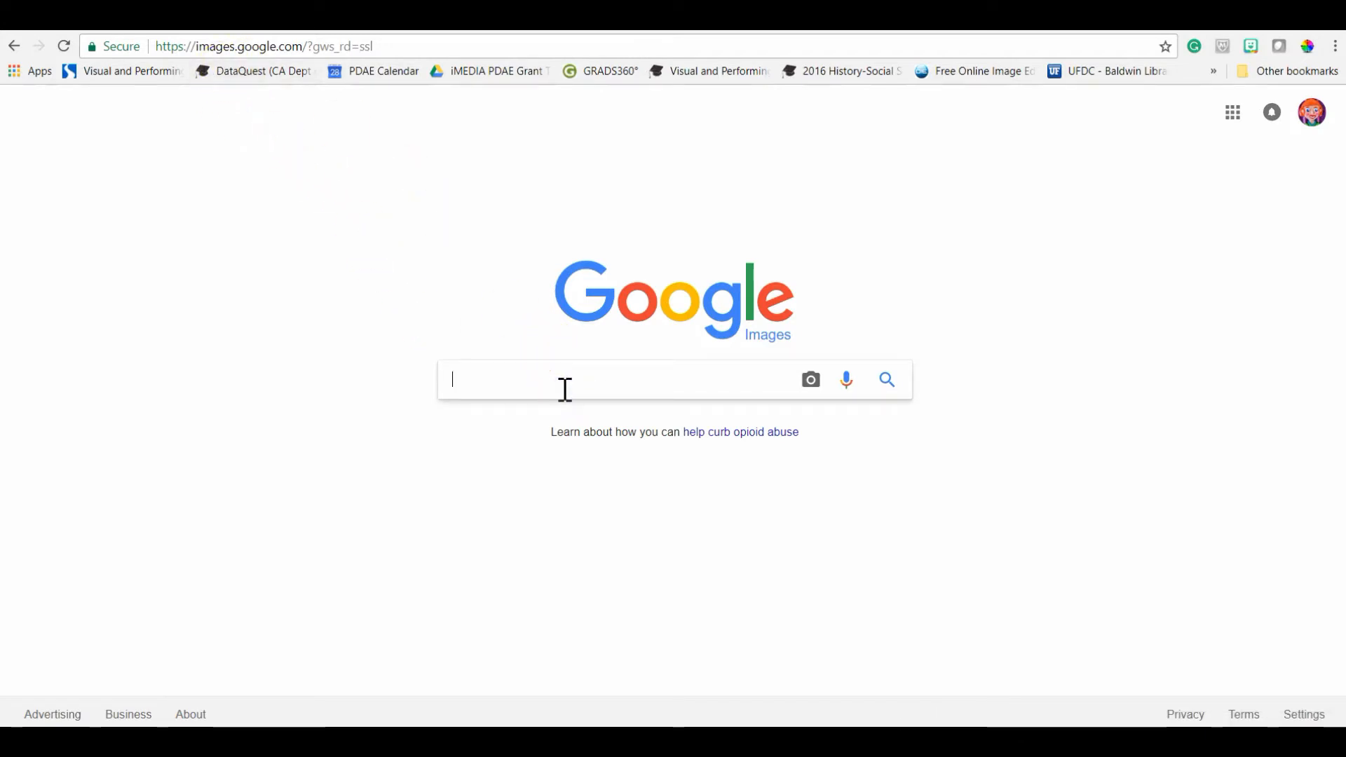
text(flowe)
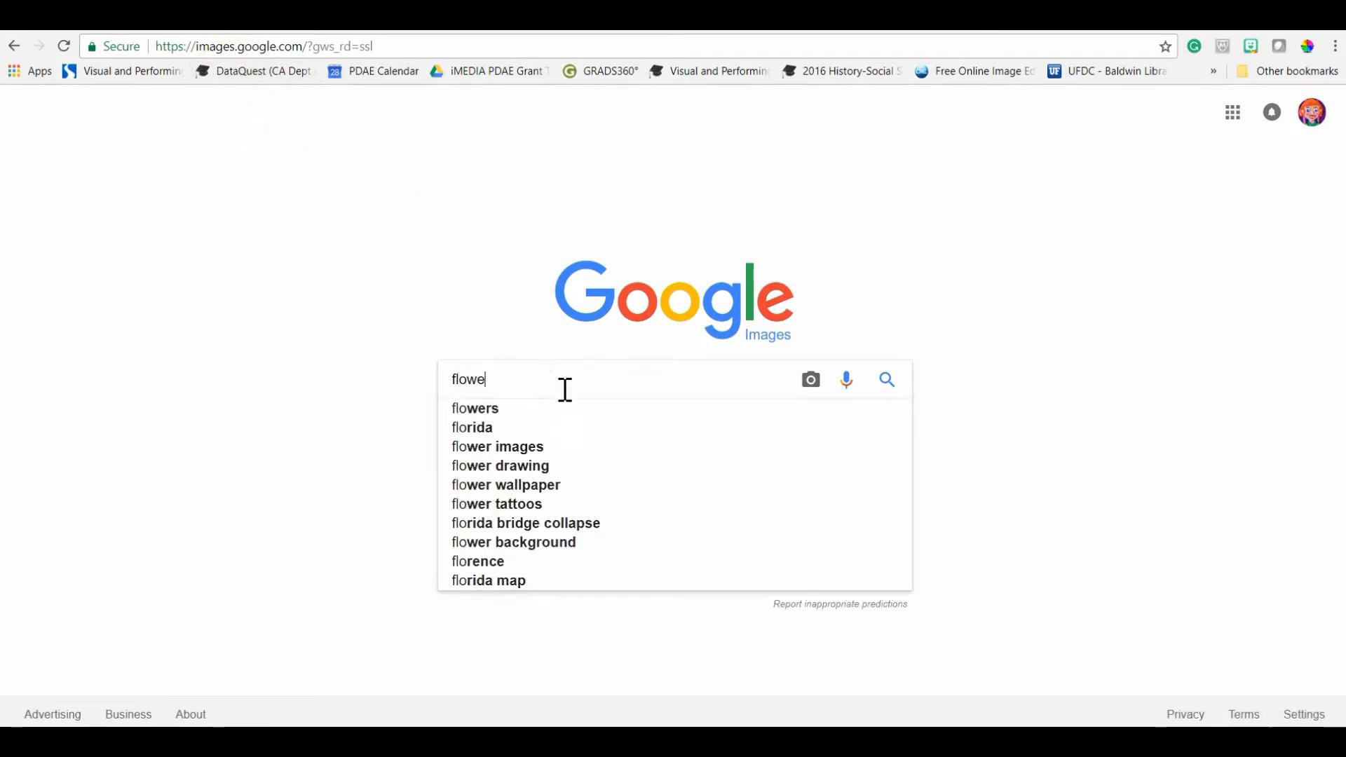
text(r)
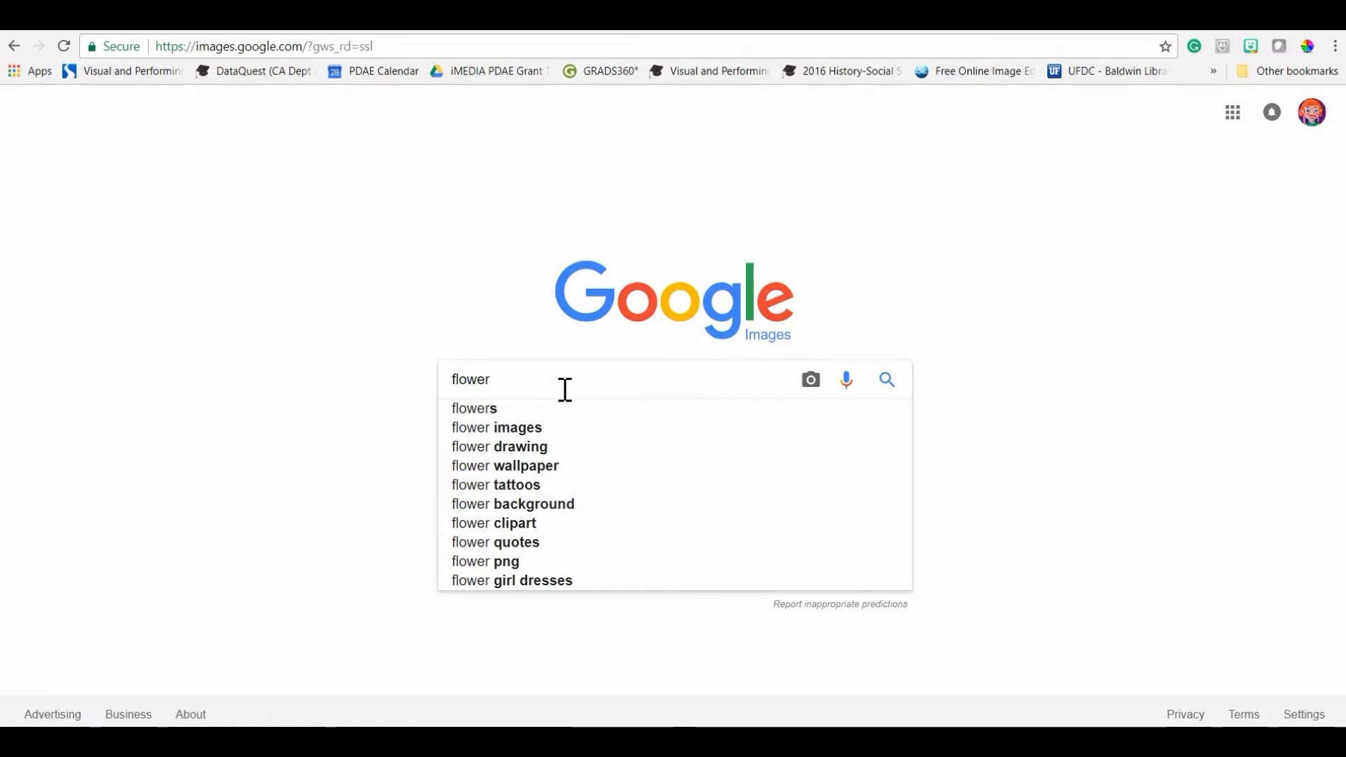
click(887, 380)
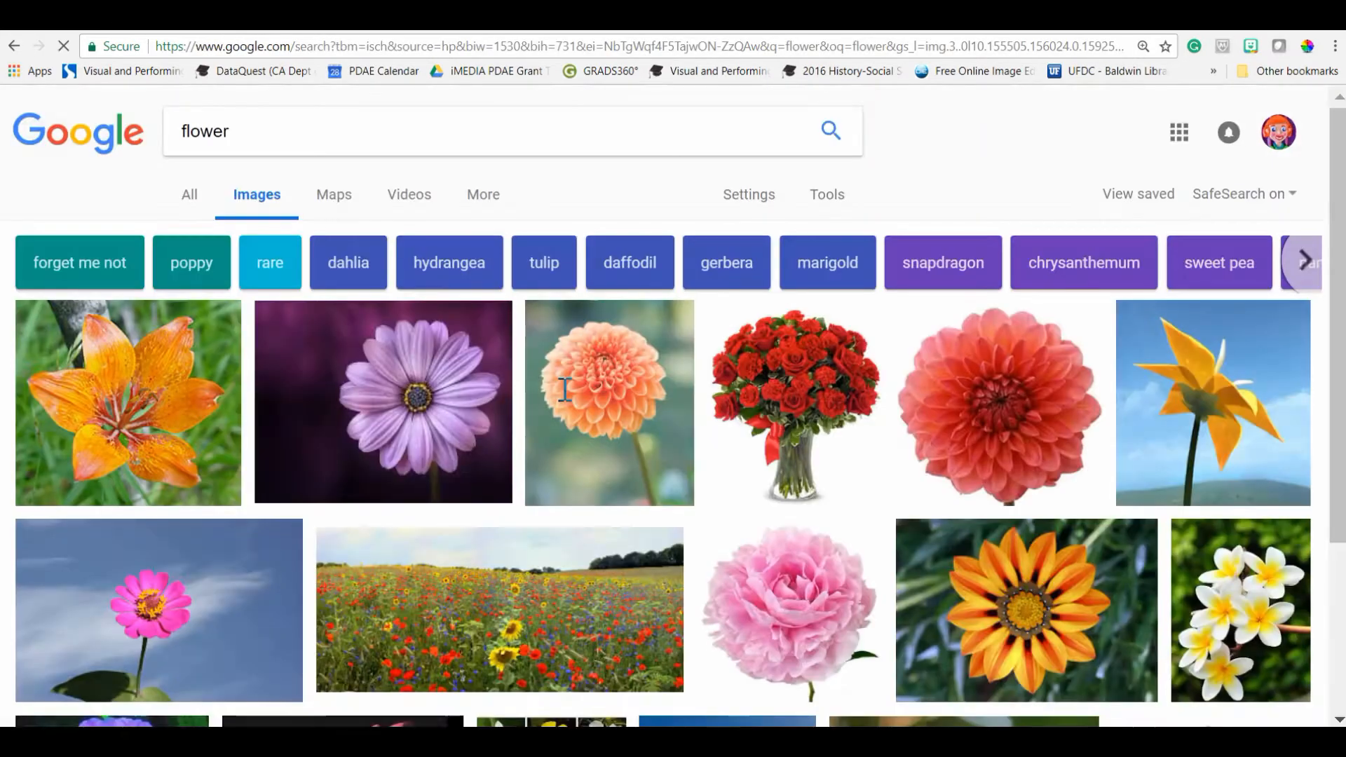
mouse_move(919, 528)
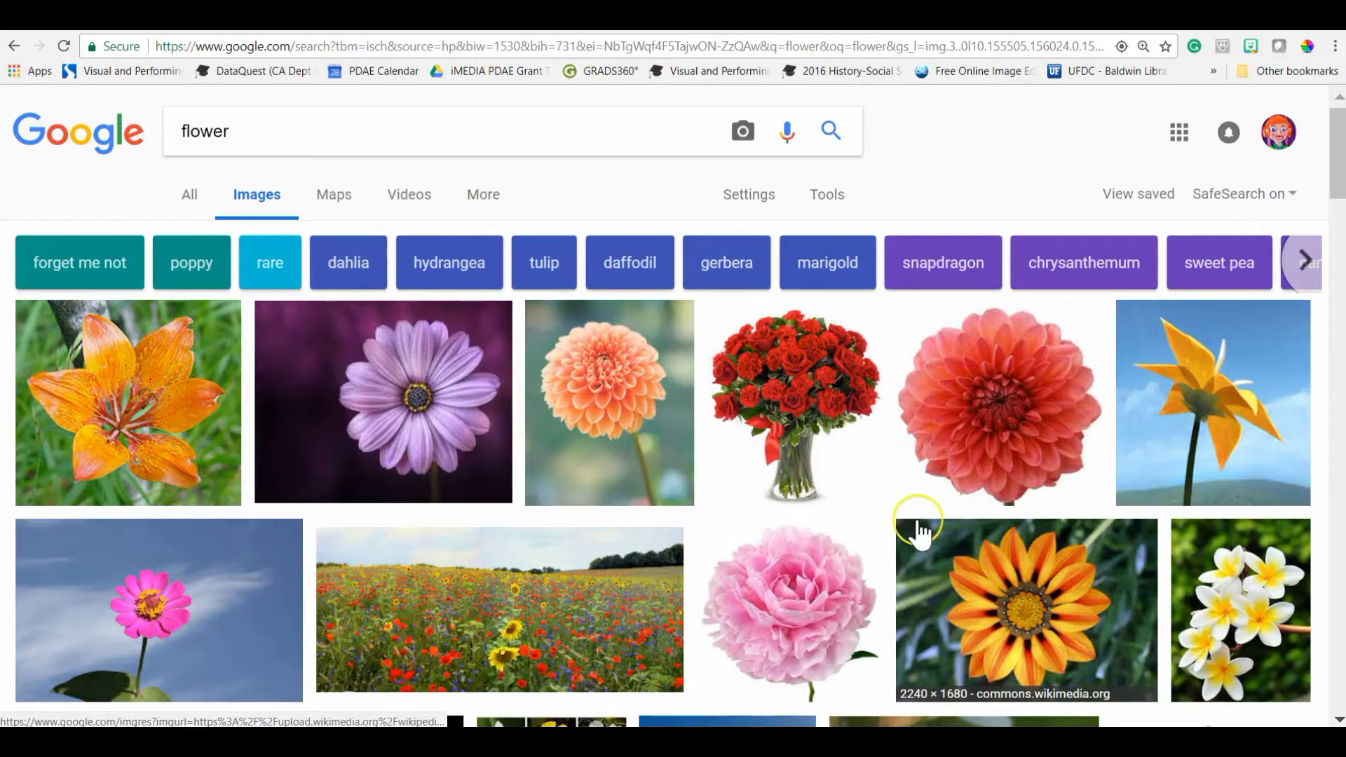
scroll(down, 3)
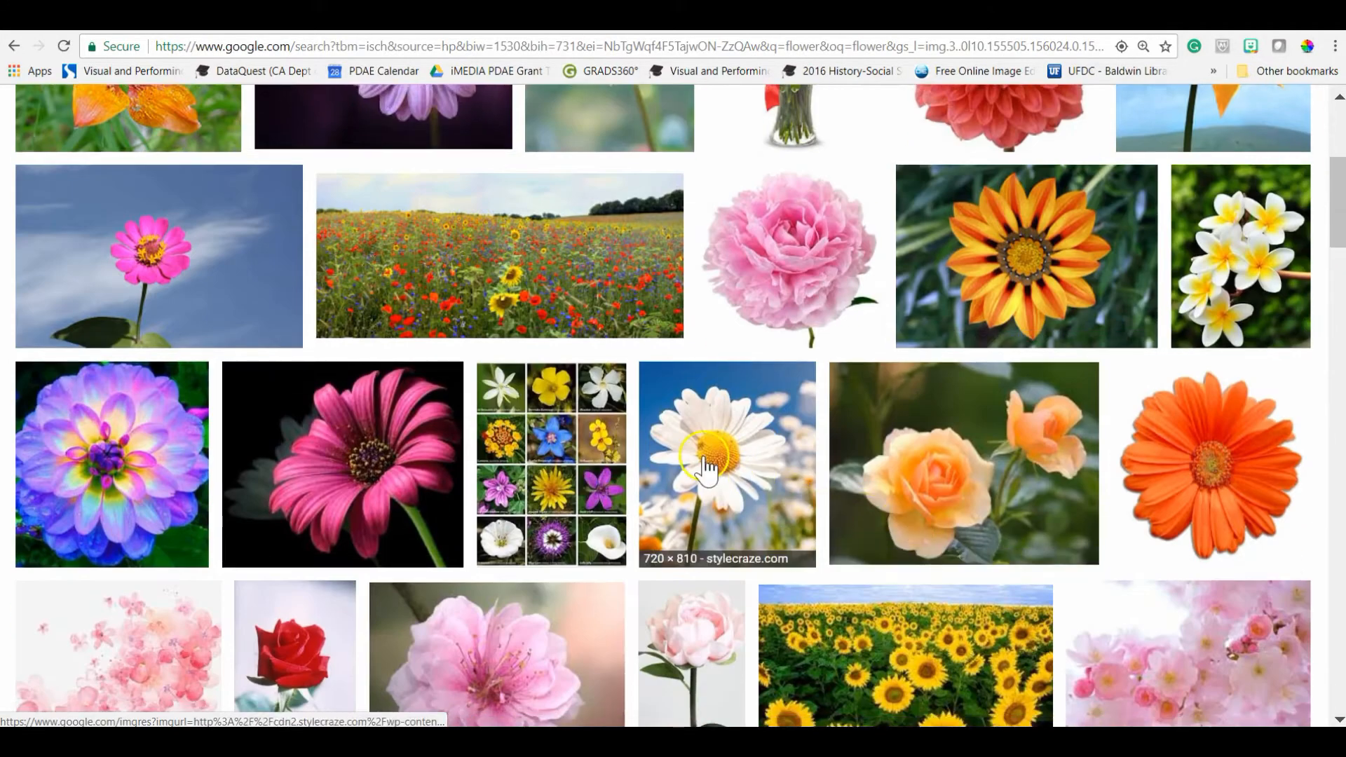
click(727, 464)
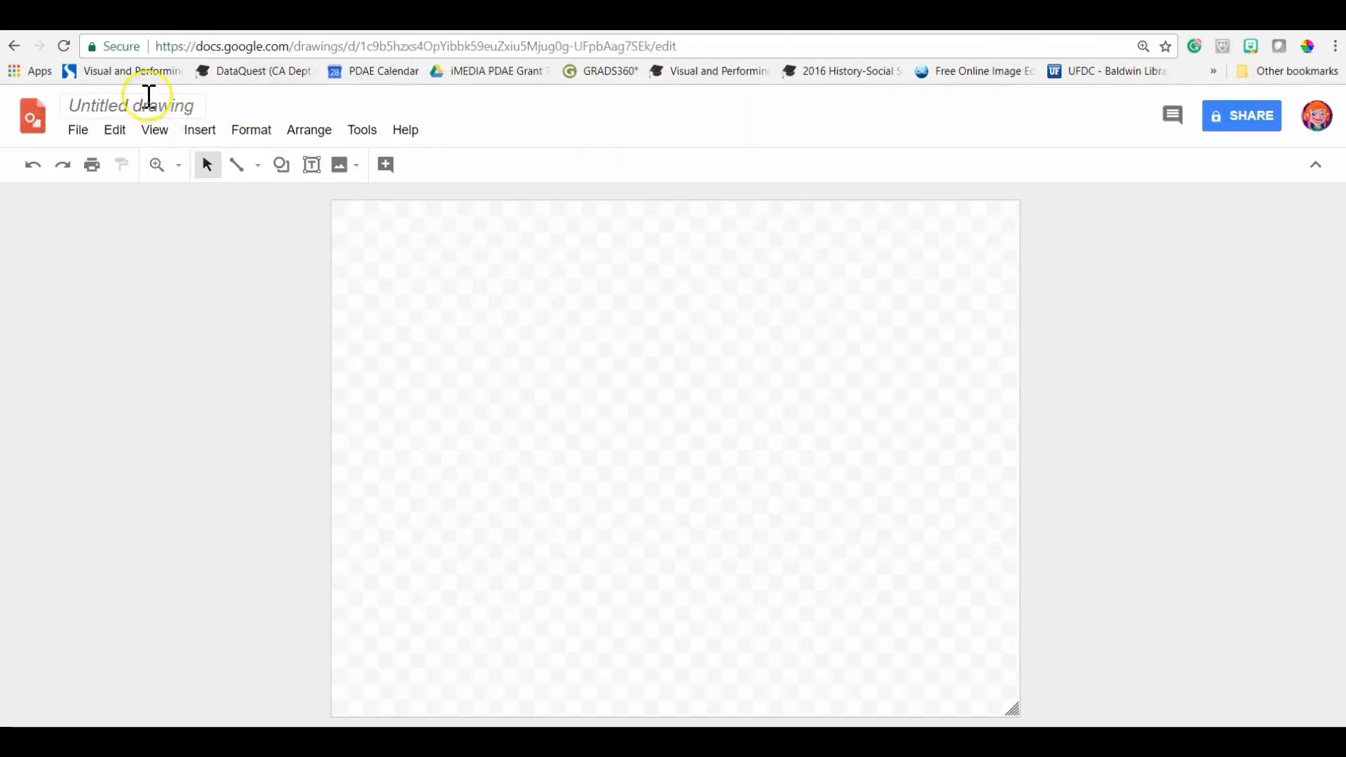
Step: Go to drawings.google.com and title the new drawing 'Flower Drawing'
click(413, 46)
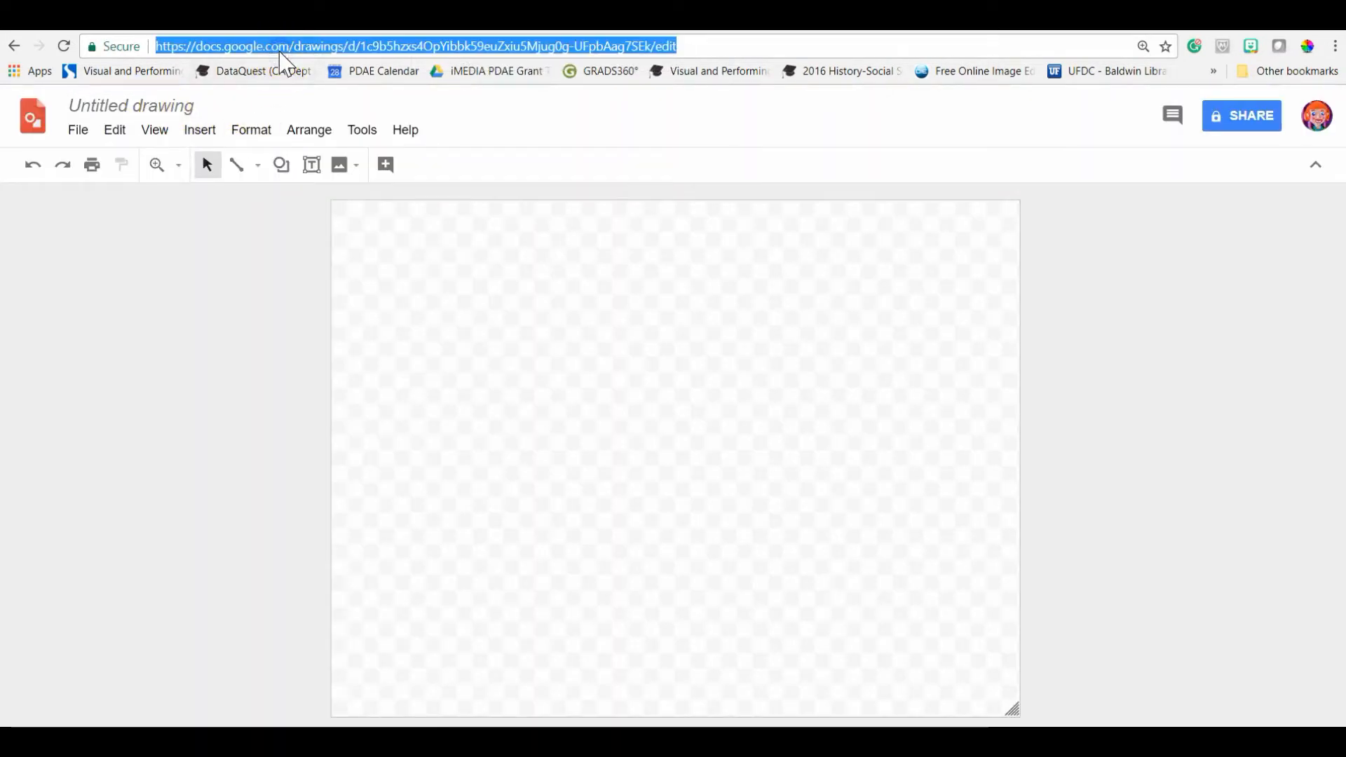
text(drawings.google.com)
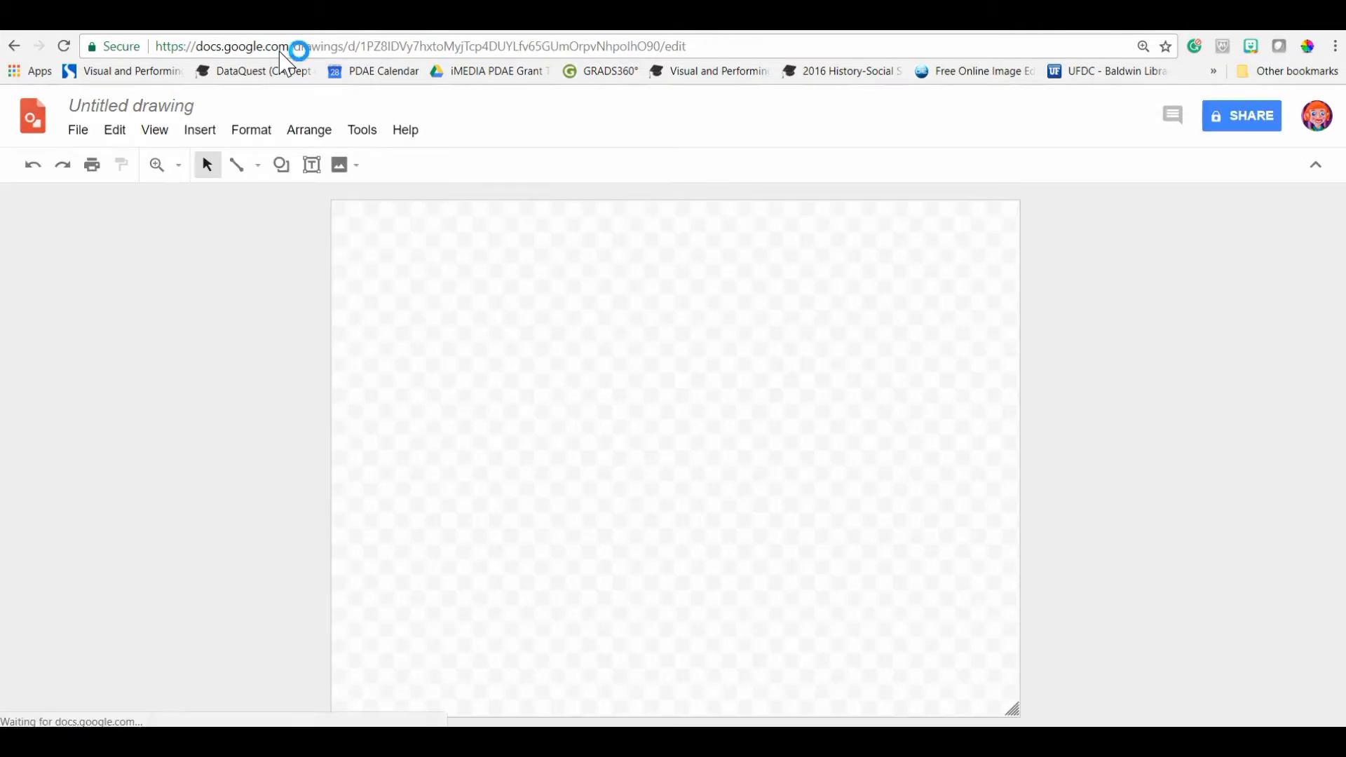
click(131, 106)
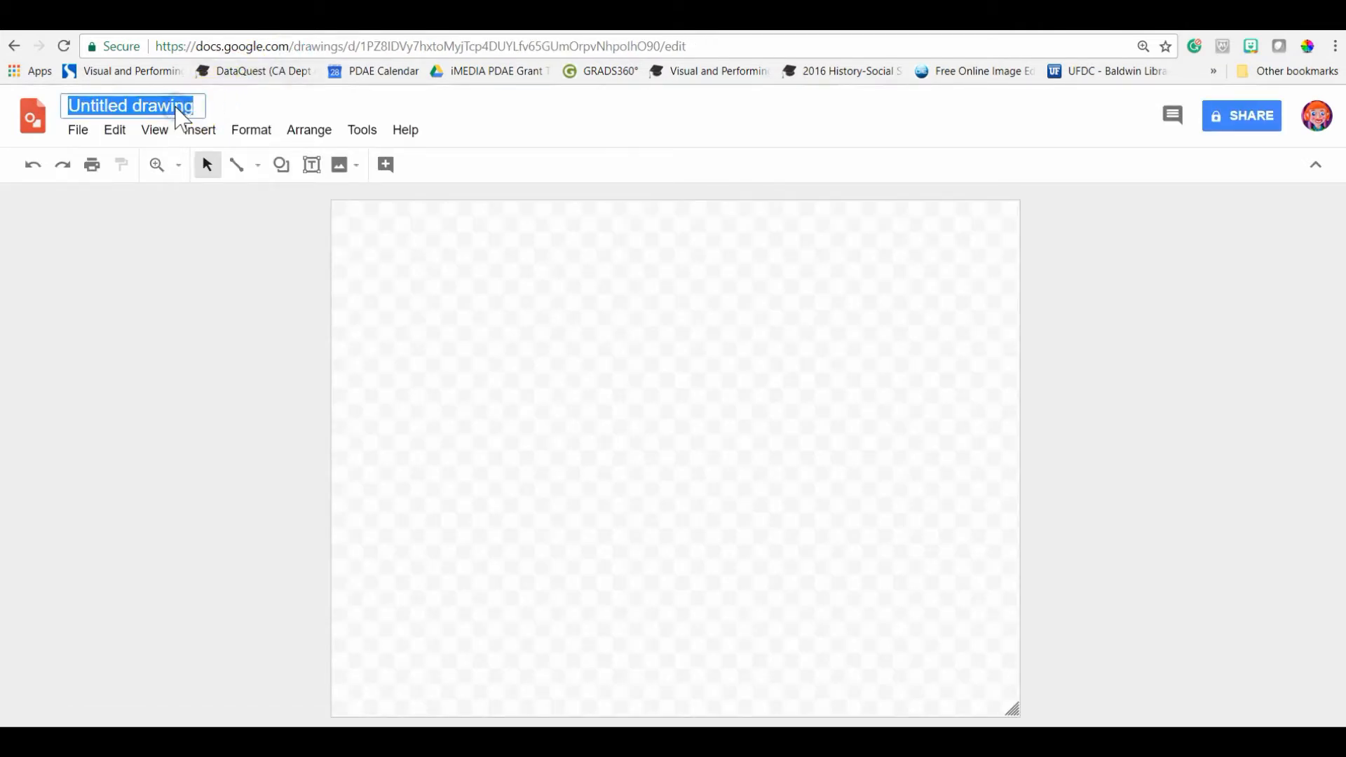
text(Flower)
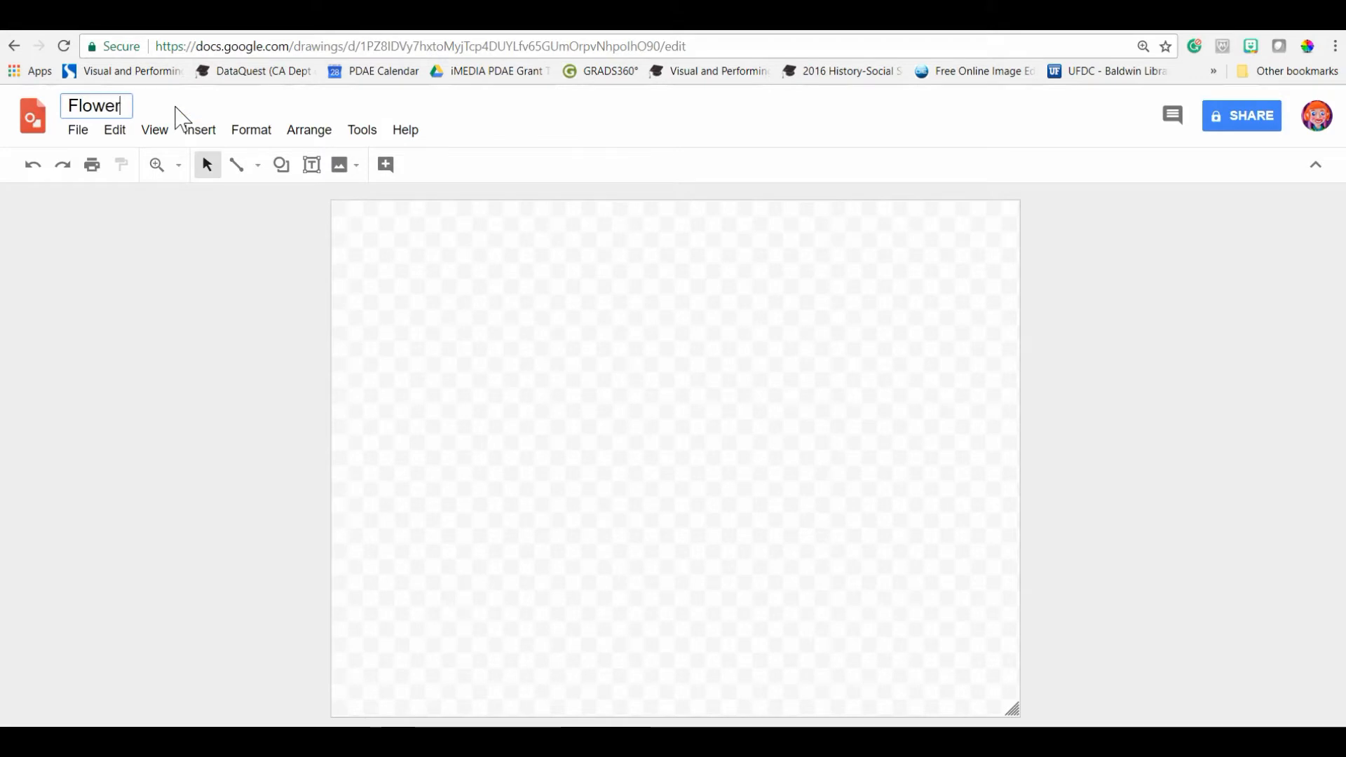
text(Drawing)
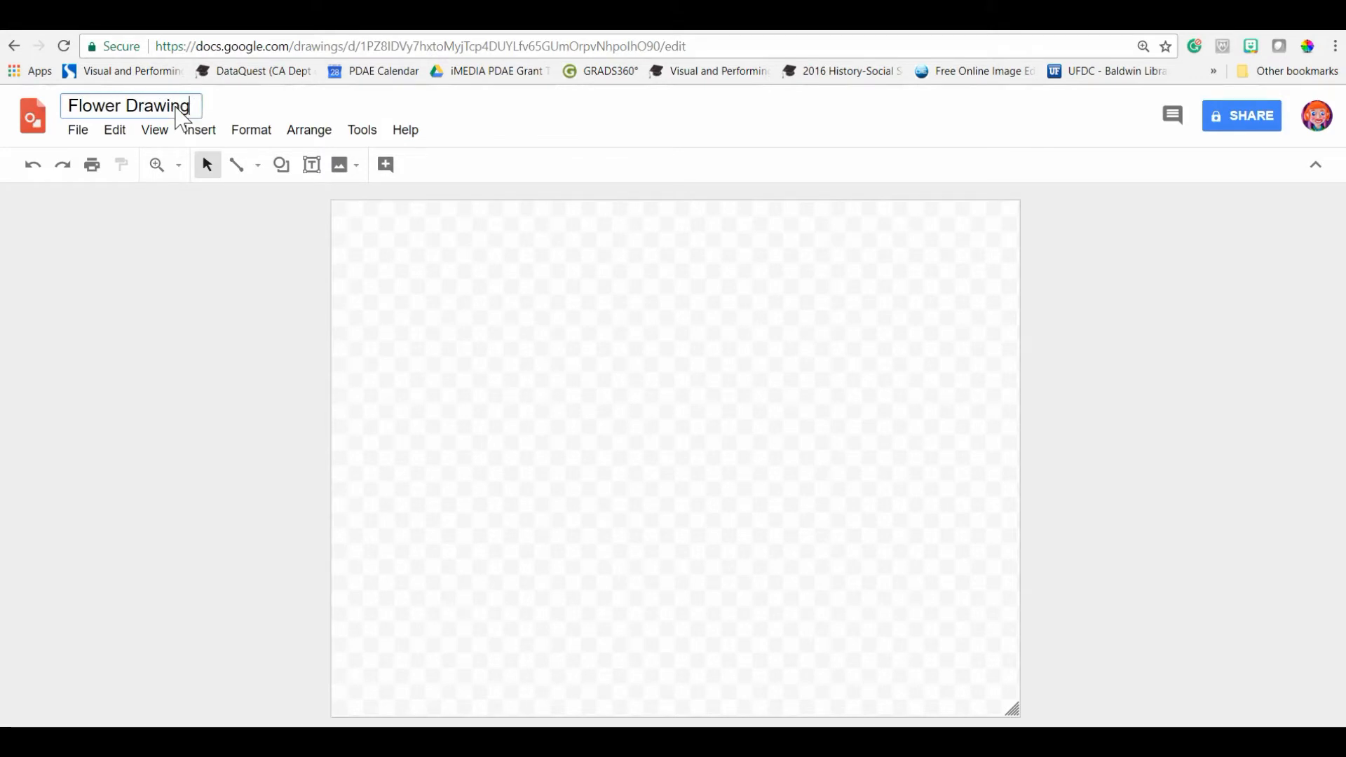
mouse_move(277, 273)
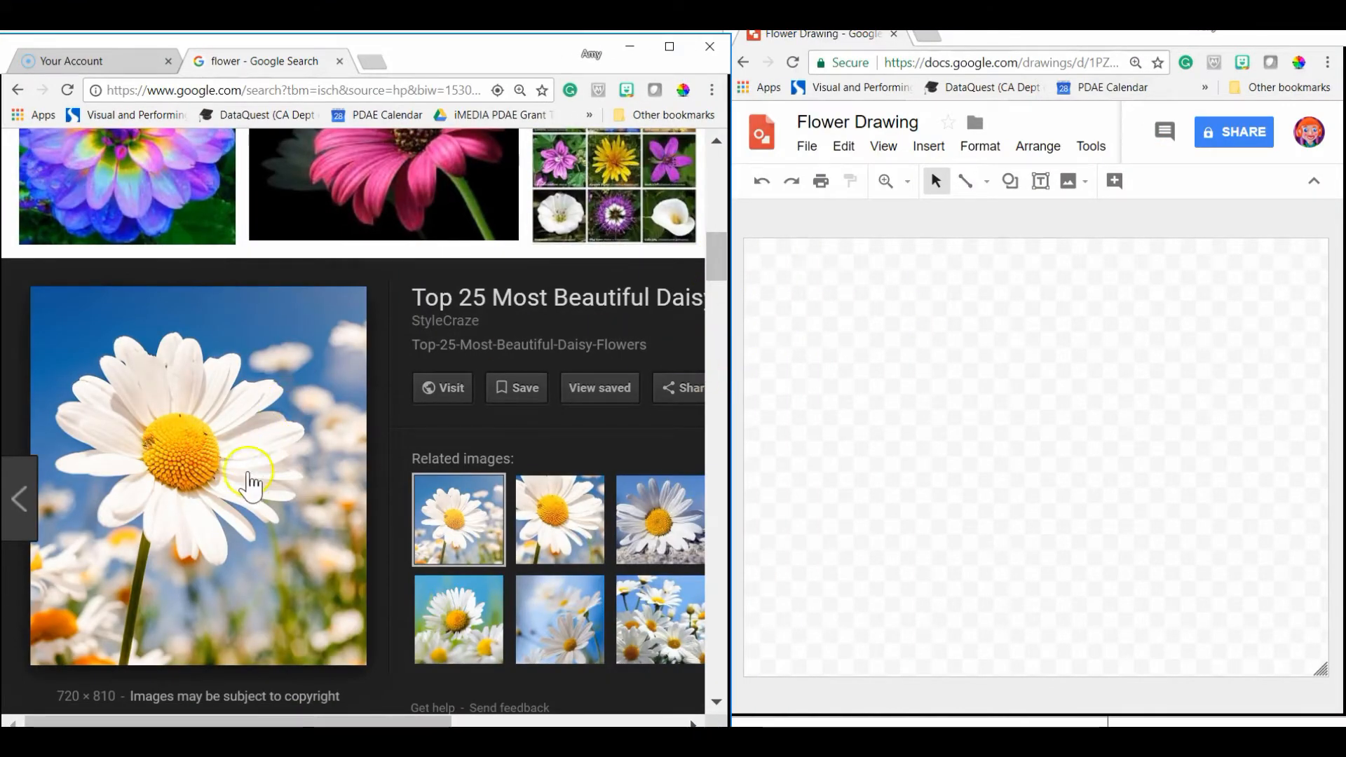
mouse_move(966, 472)
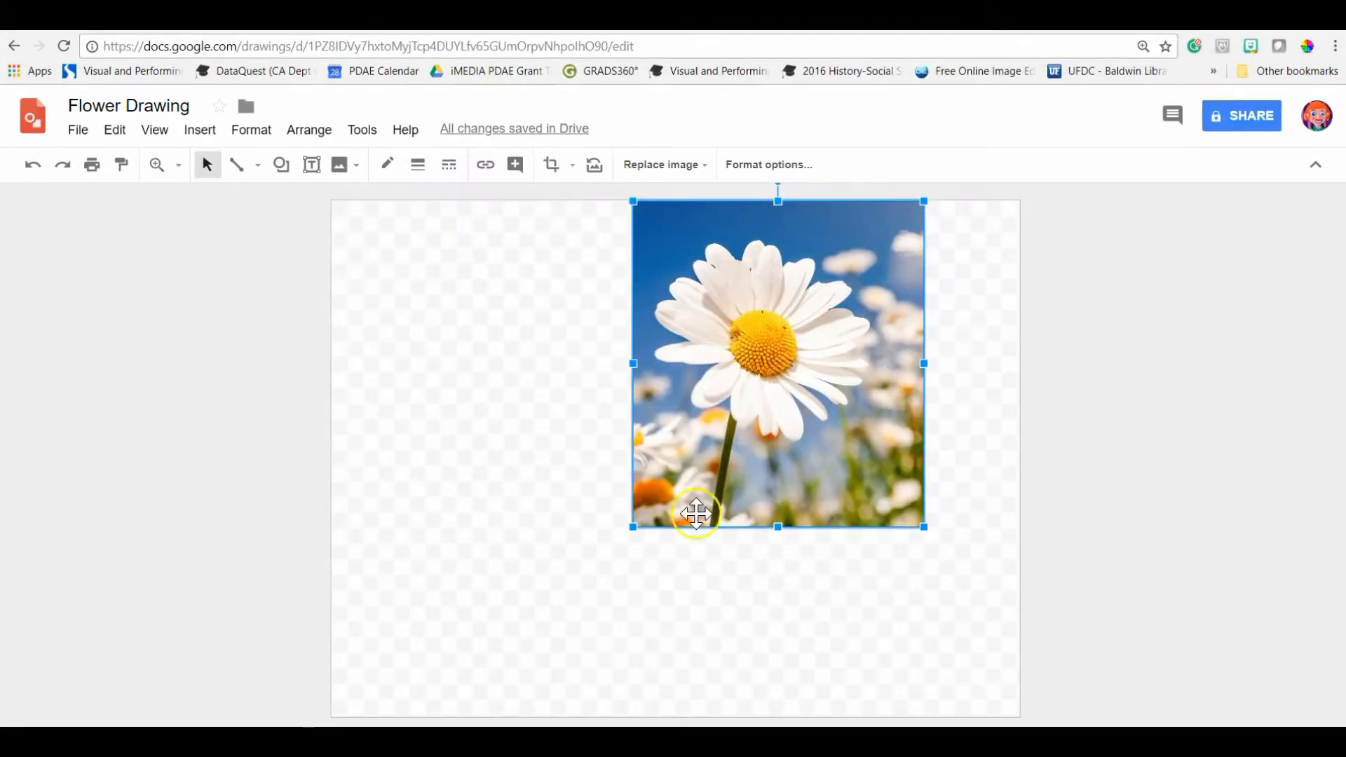
mouse_move(632, 527)
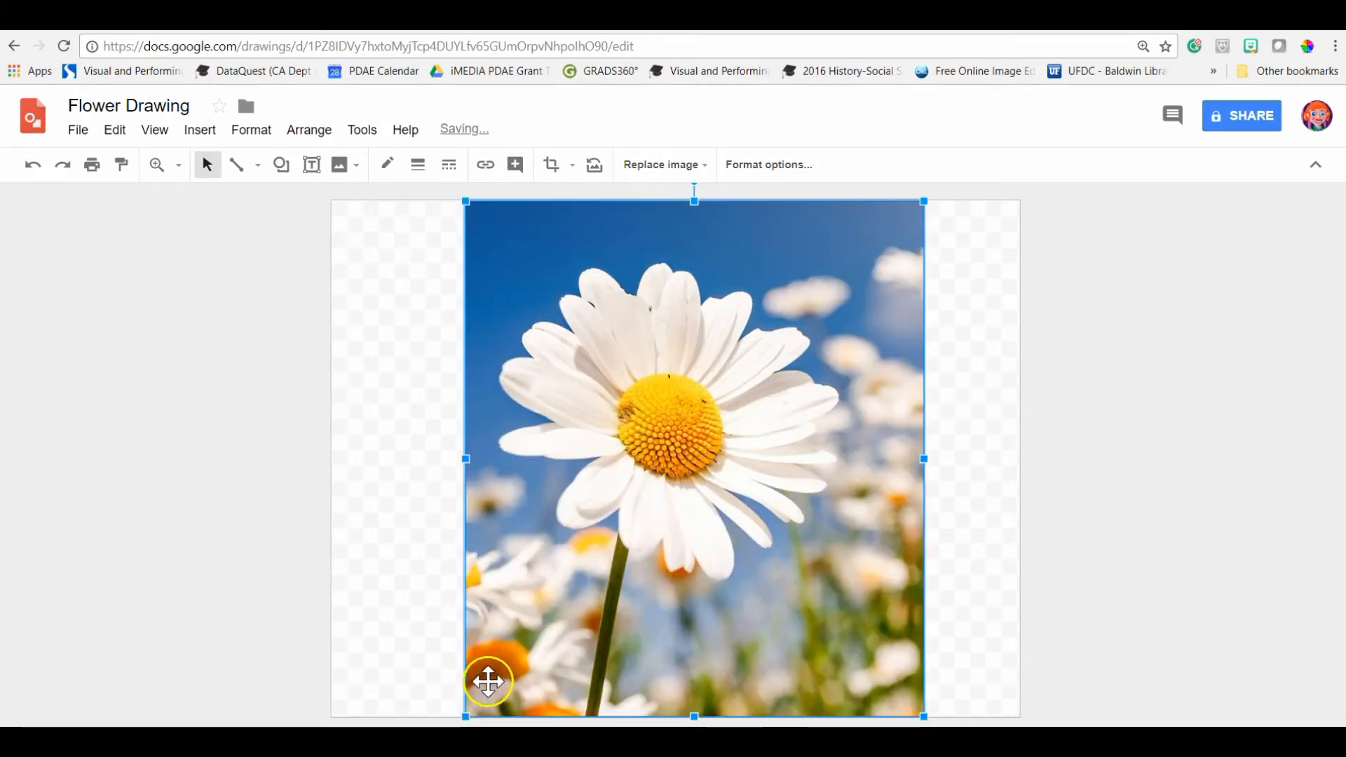
Step: Deselect the enlarged daisy photo by clicking the empty canvas
click(356, 264)
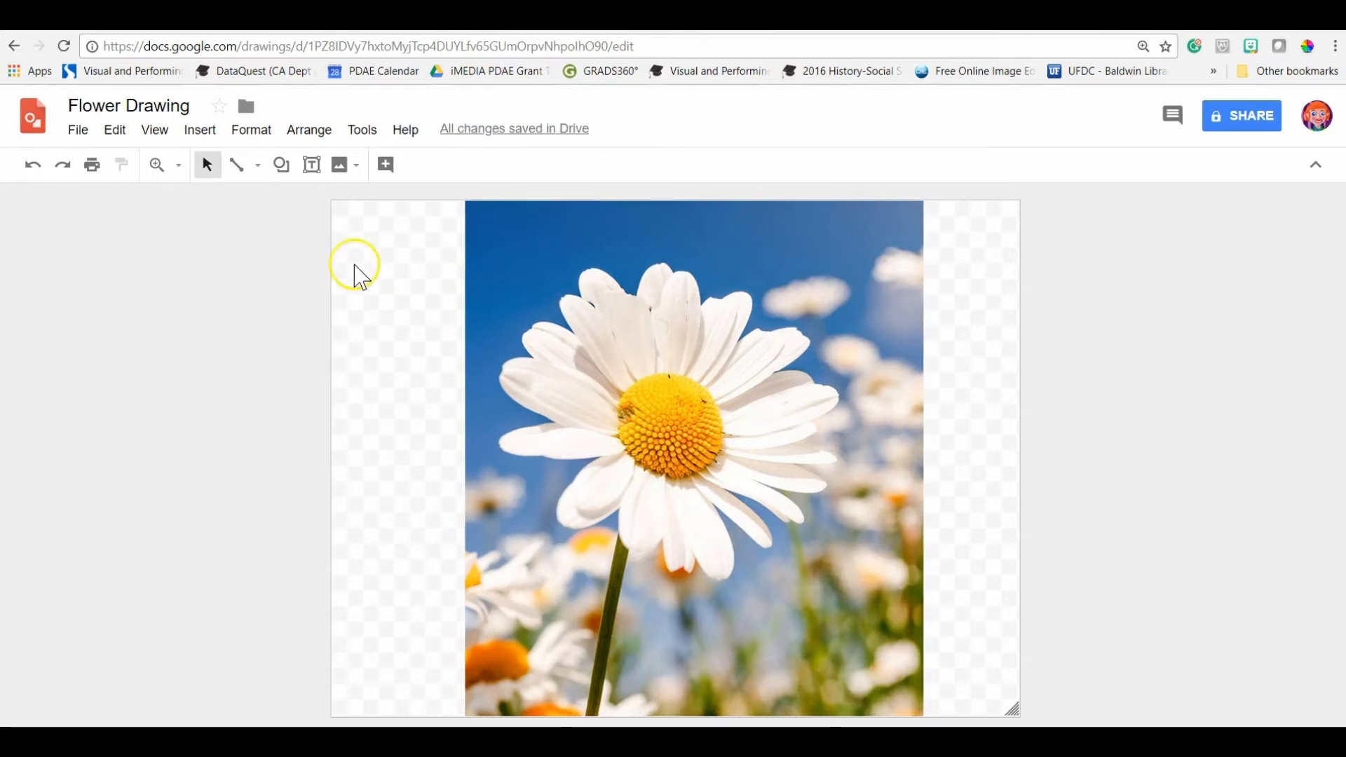
mouse_move(238, 164)
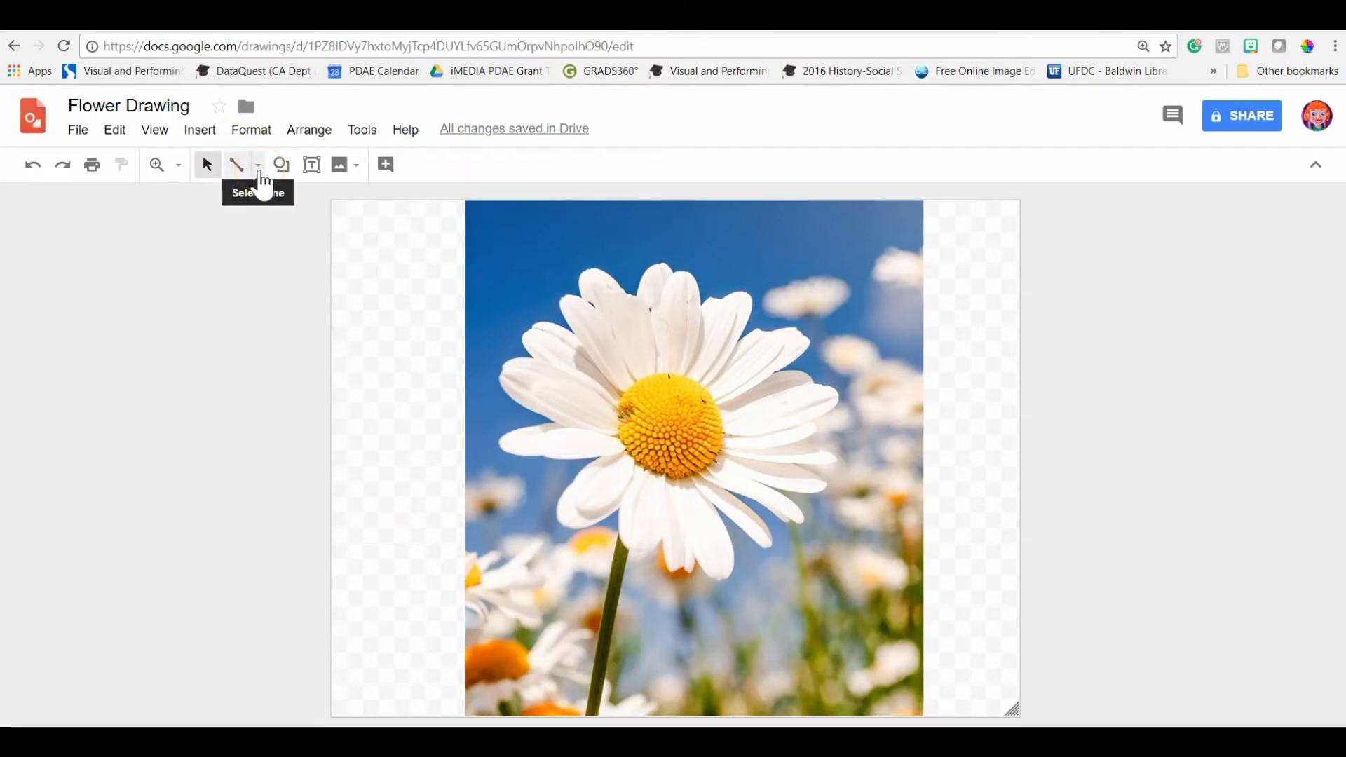
Step: Choose the Curve tool from the line options
click(257, 165)
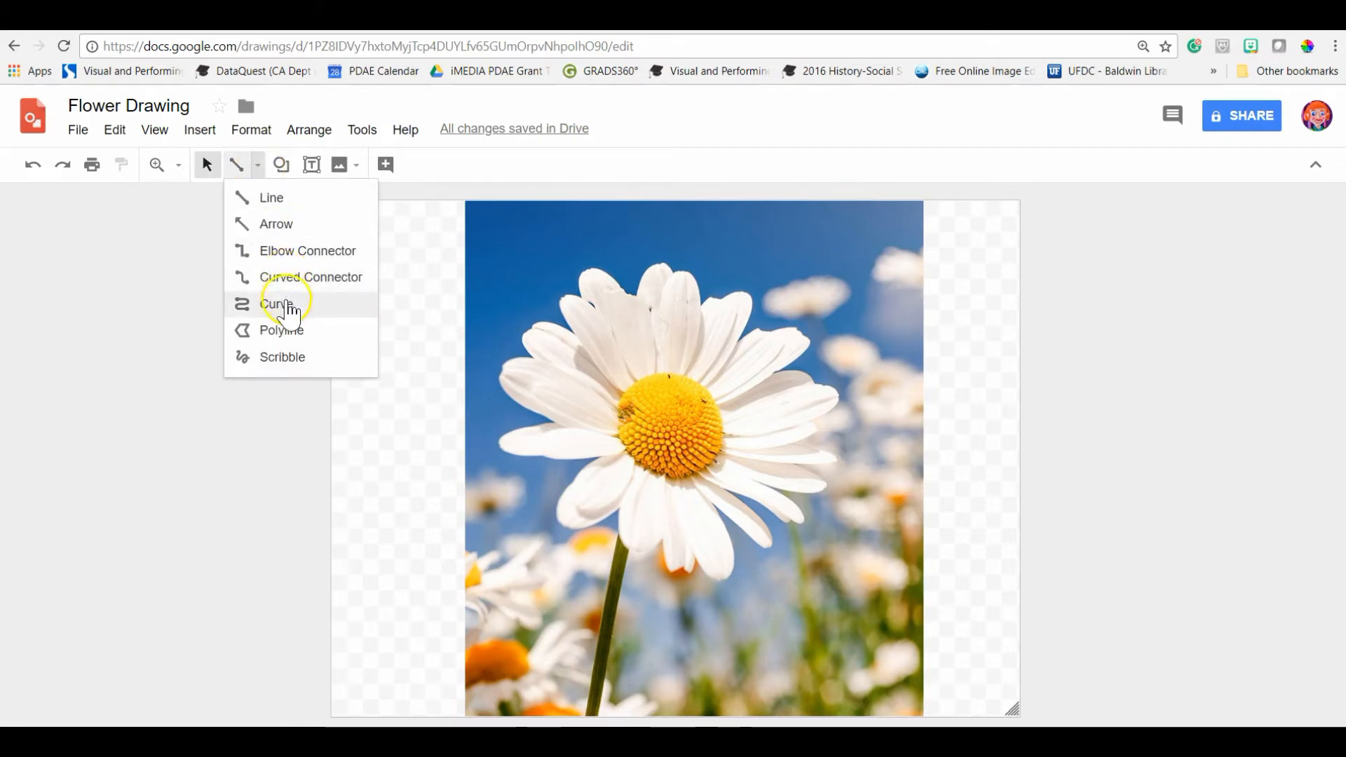
click(276, 304)
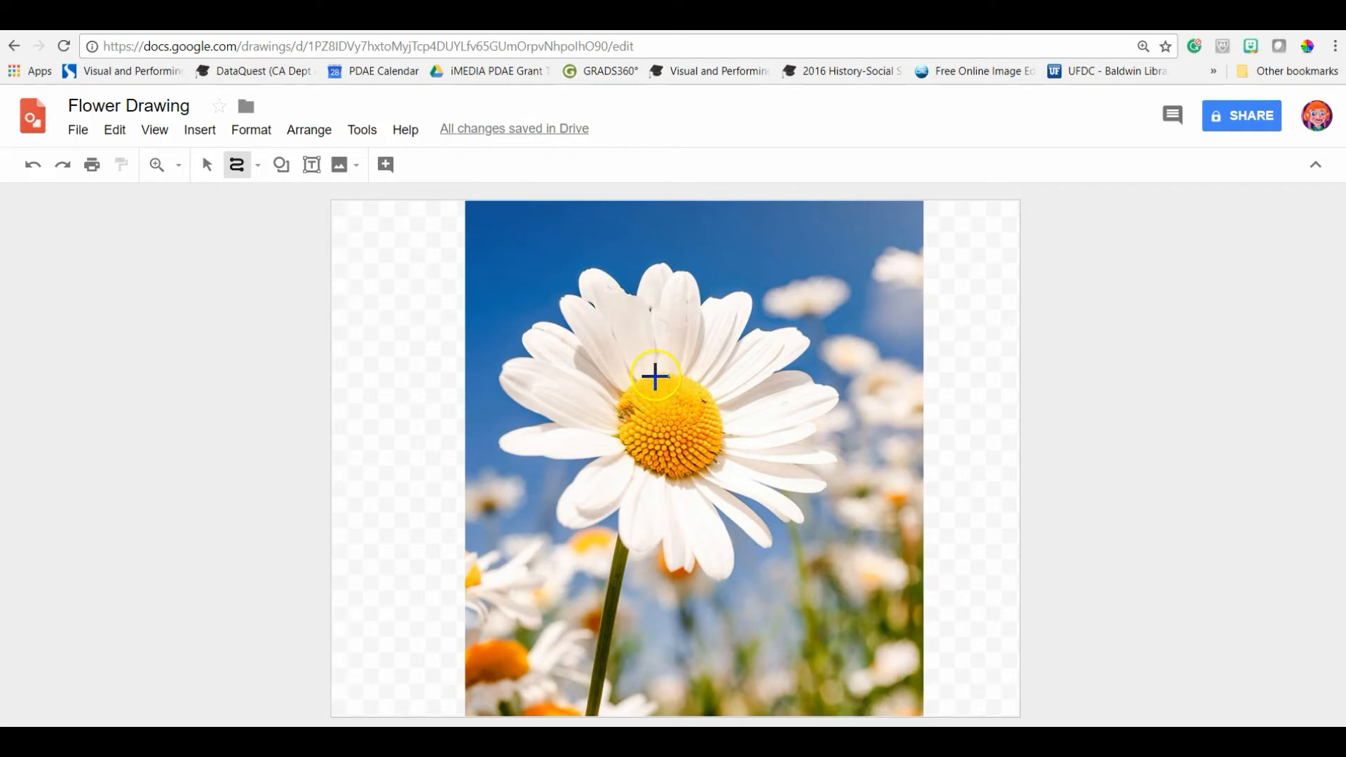
mouse_move(651, 333)
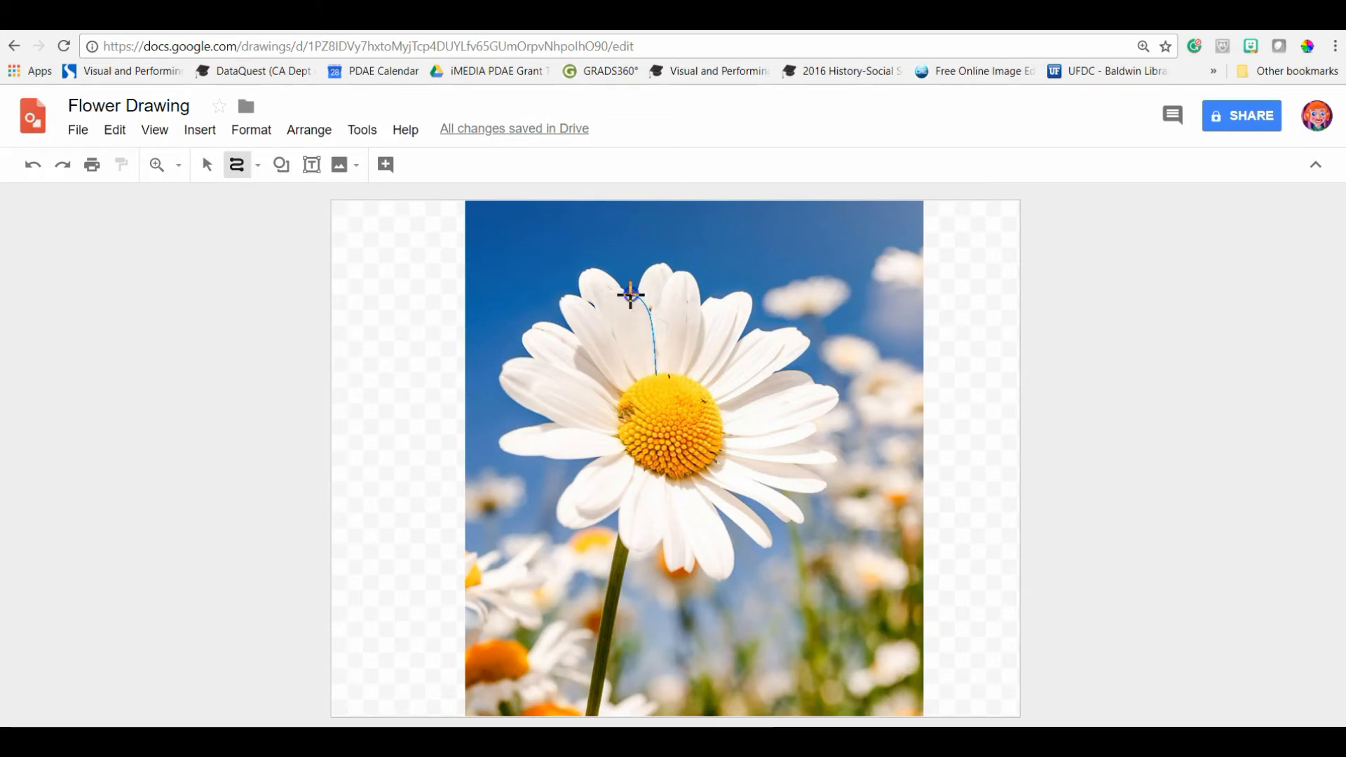
mouse_move(601, 293)
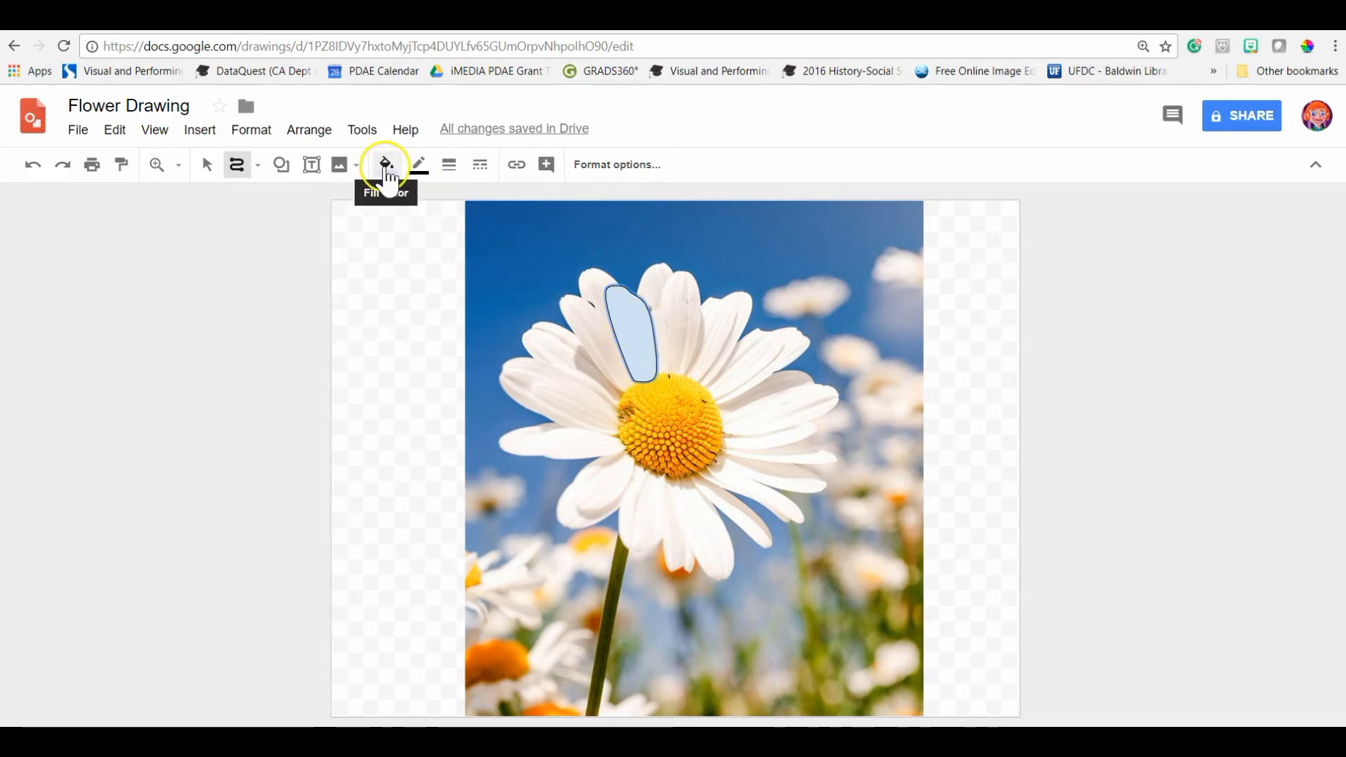
Step: Give the traced petal a transparent fill and a thicker black outline
click(386, 164)
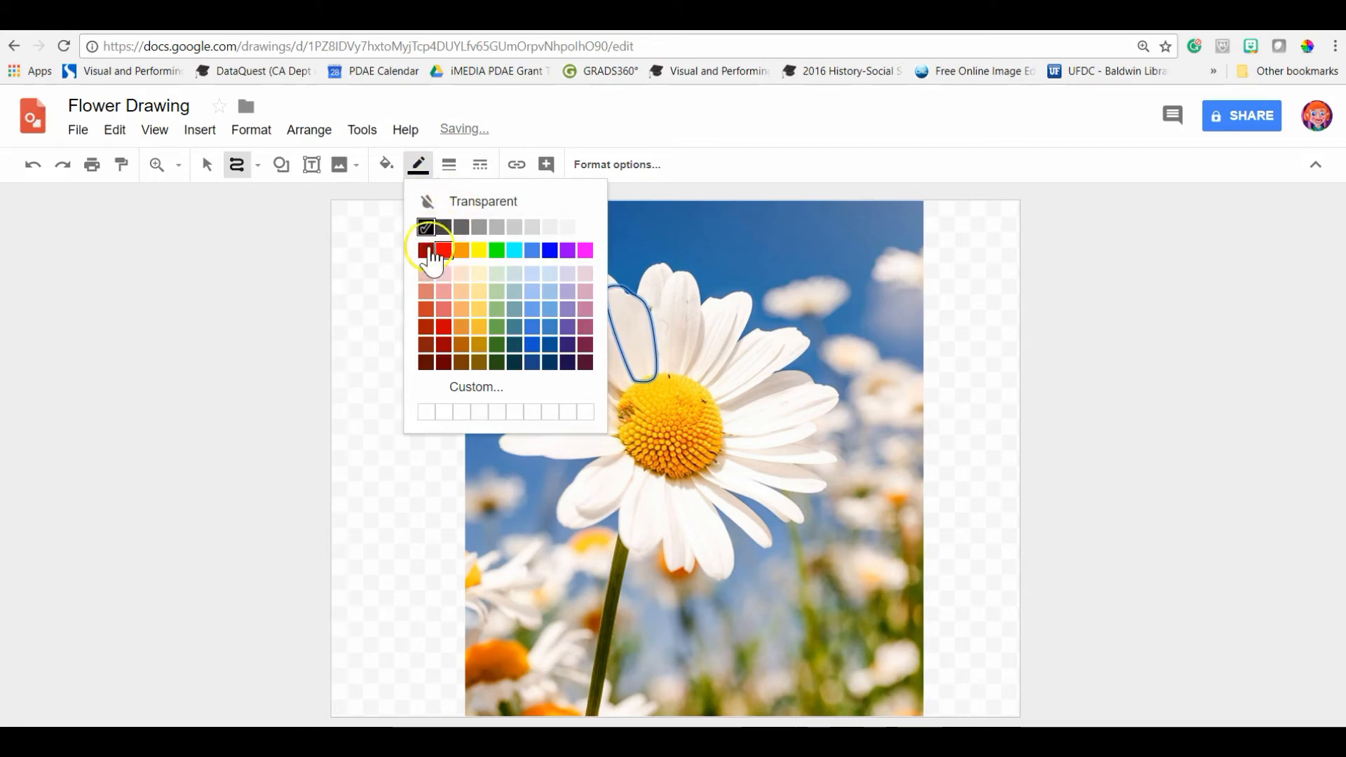
click(448, 164)
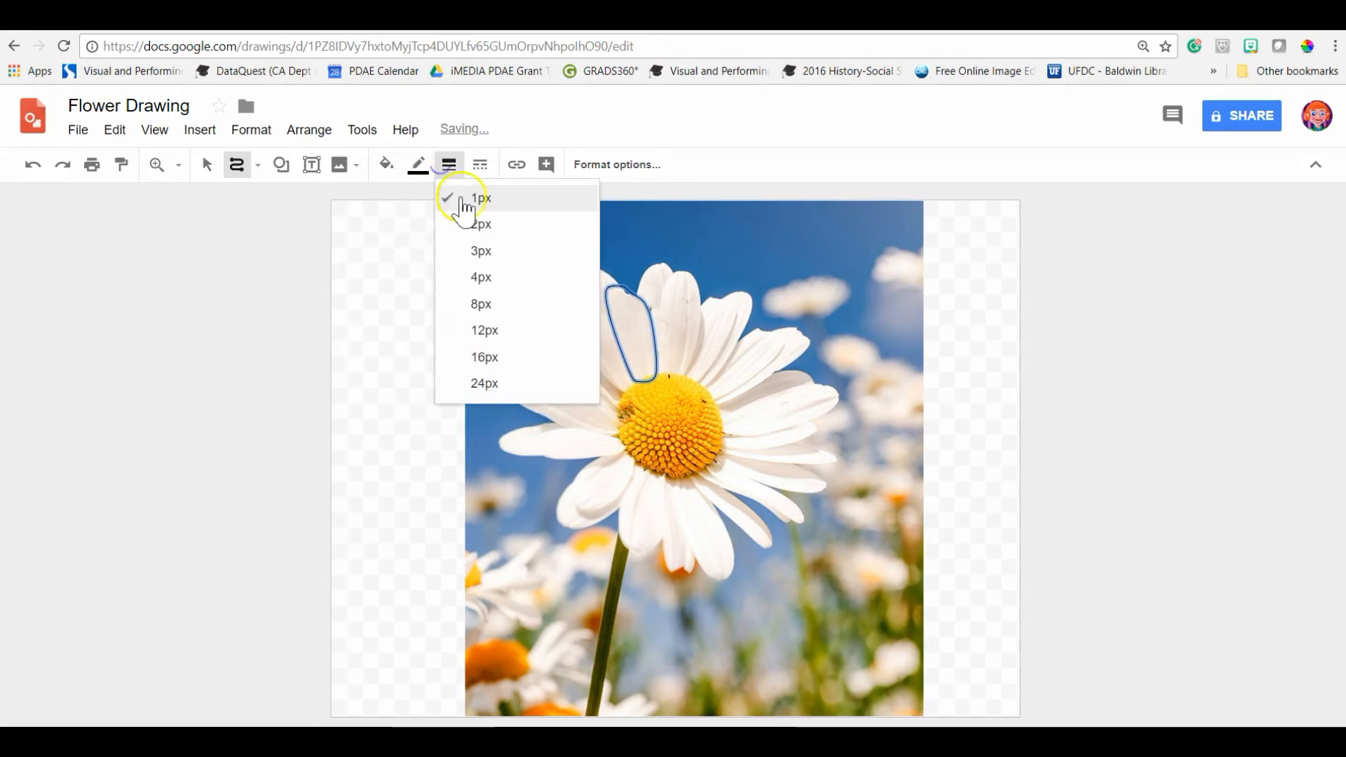
click(480, 198)
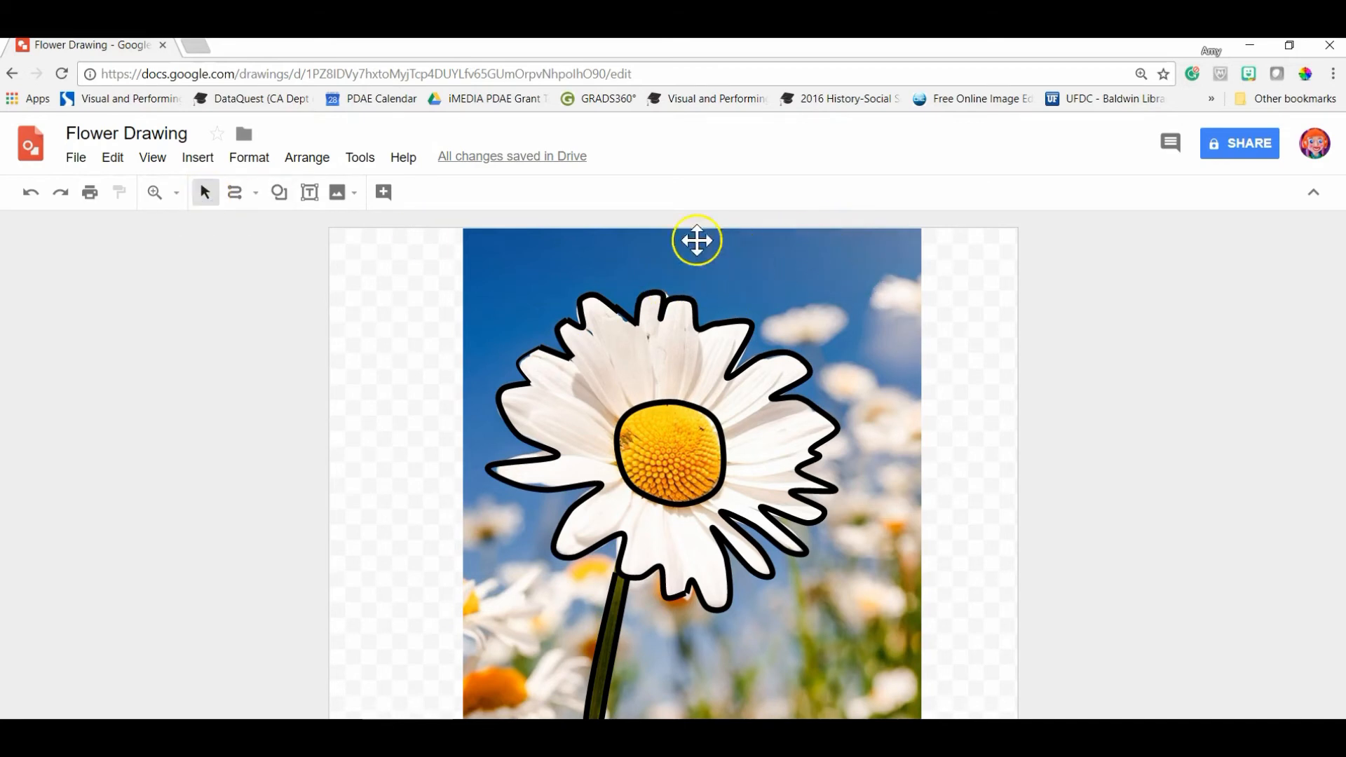
Step: Cut the daisy photo out of the drawing using its right-click menu
click(698, 241)
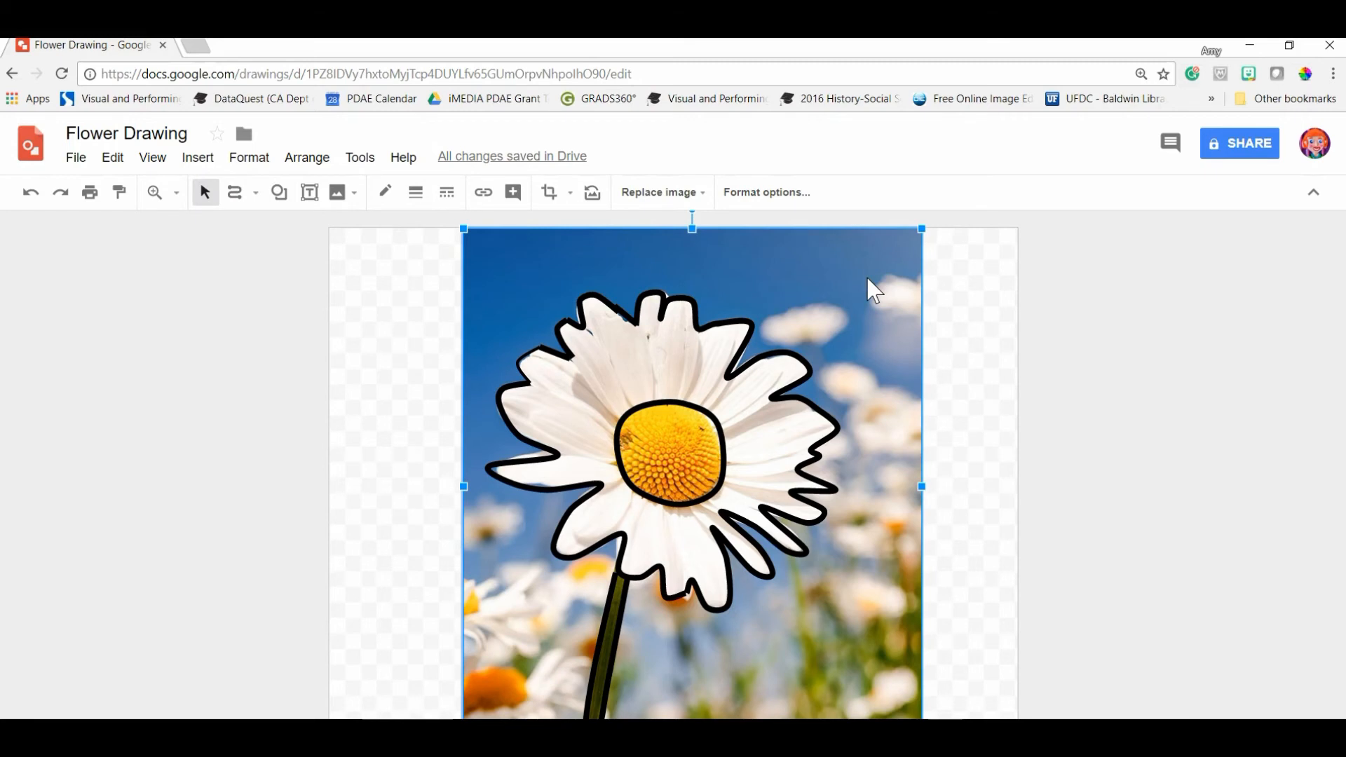
right_click(872, 288)
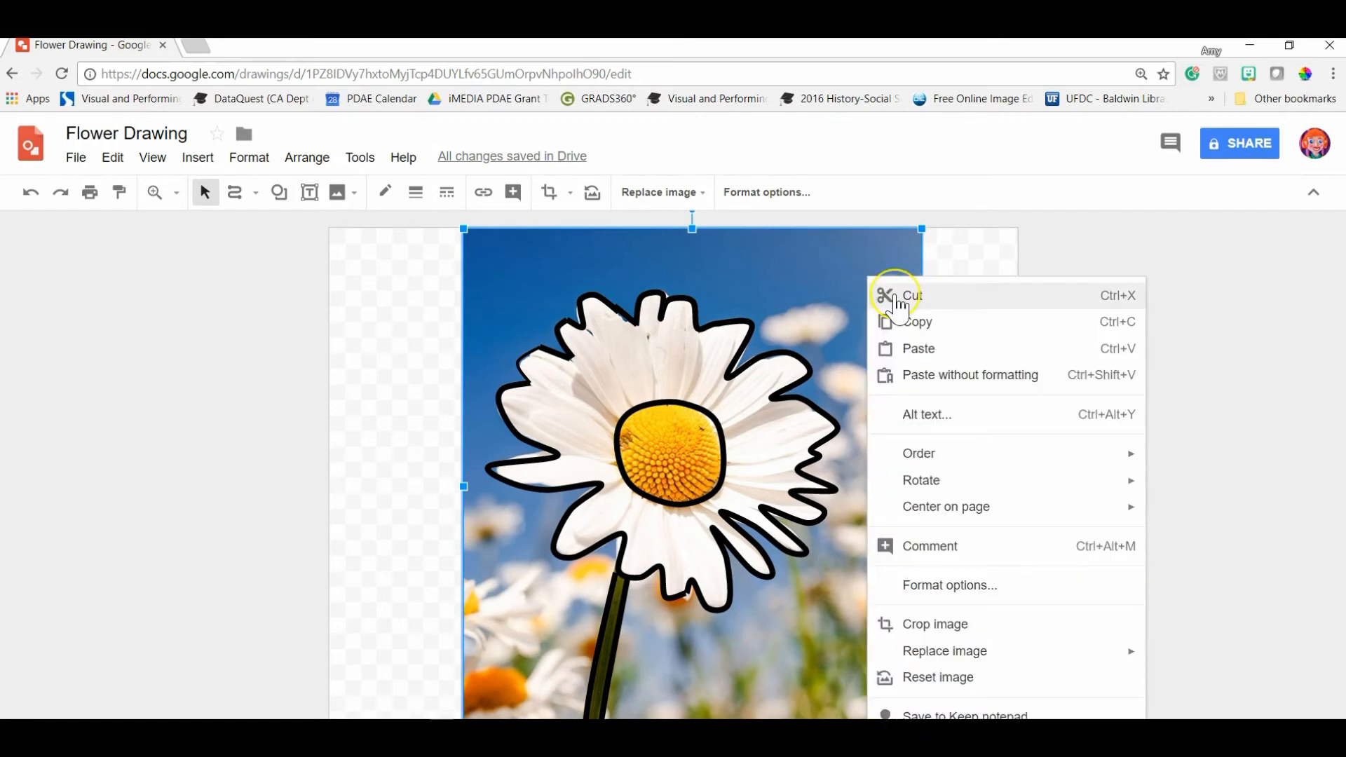
mouse_move(829, 275)
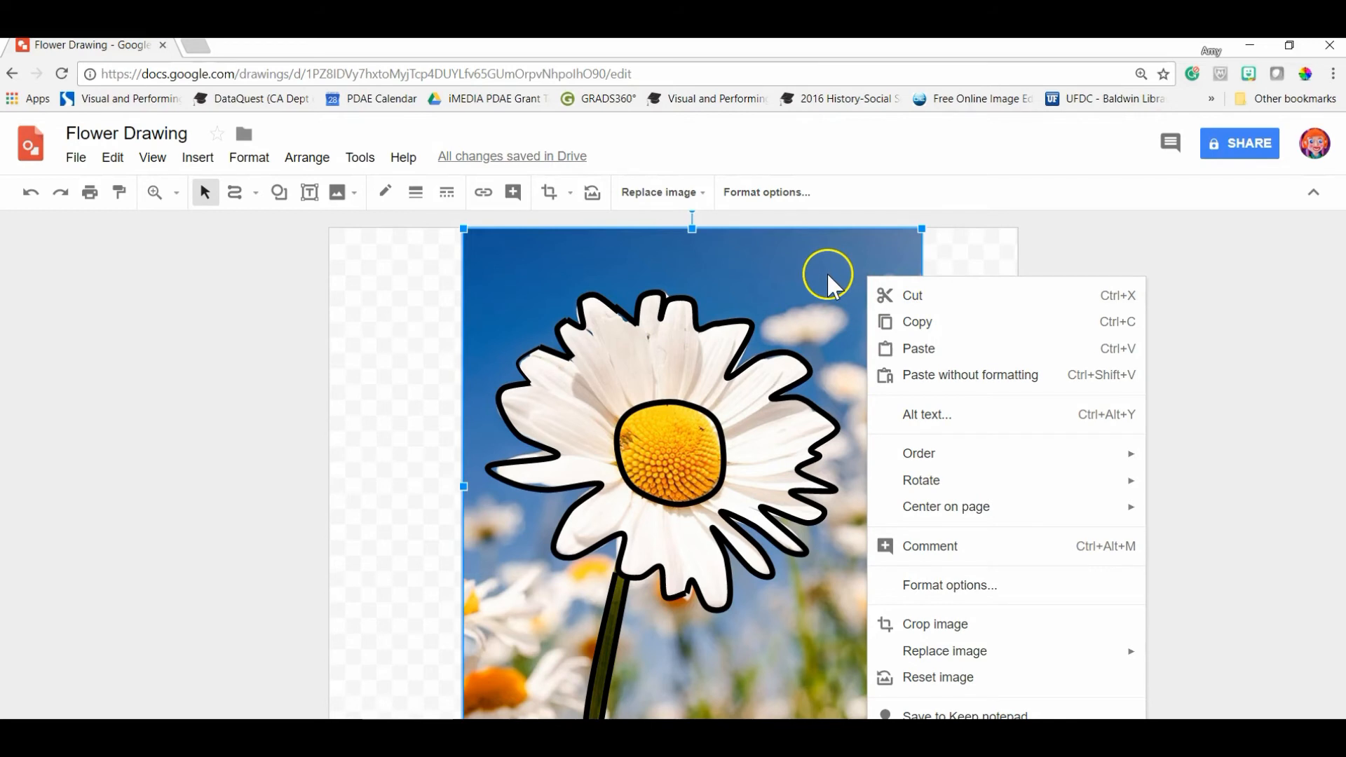
mouse_move(1117, 306)
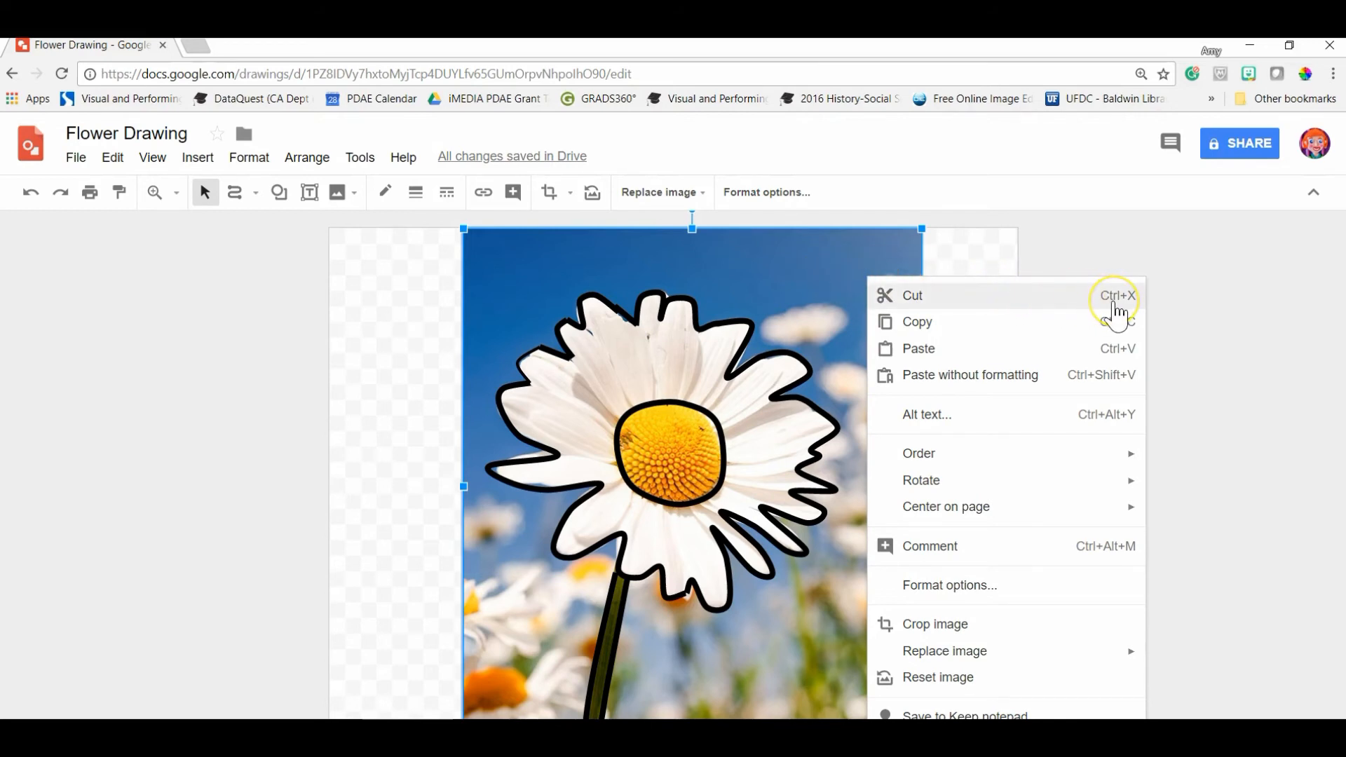
mouse_move(932, 309)
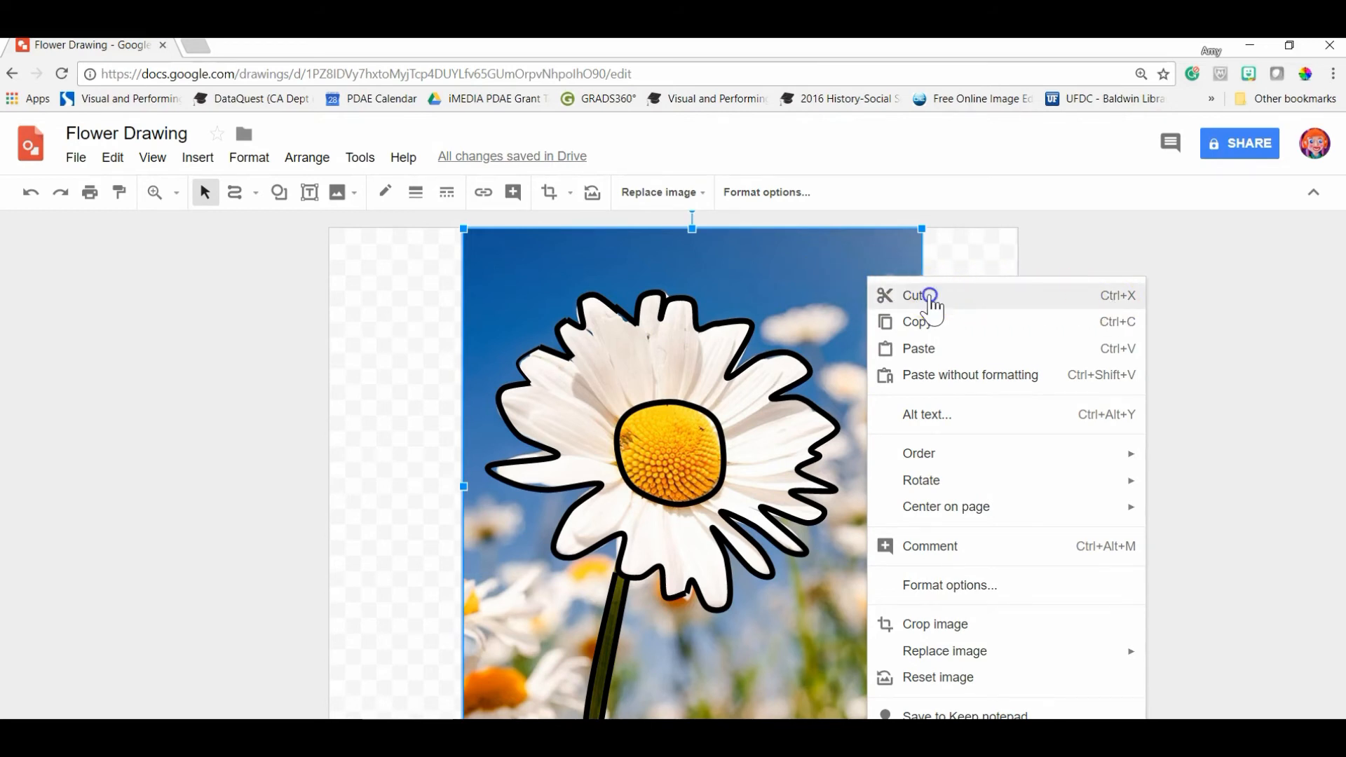
click(917, 295)
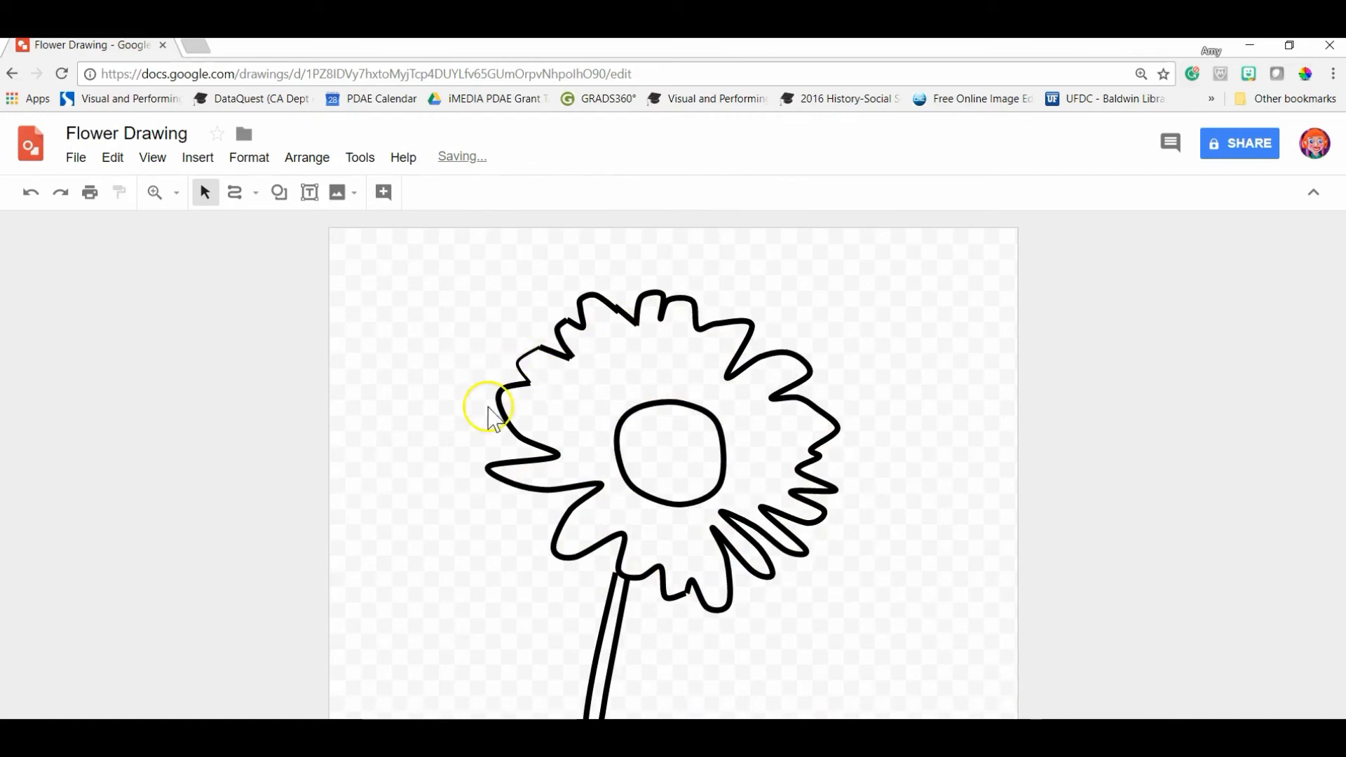
click(446, 192)
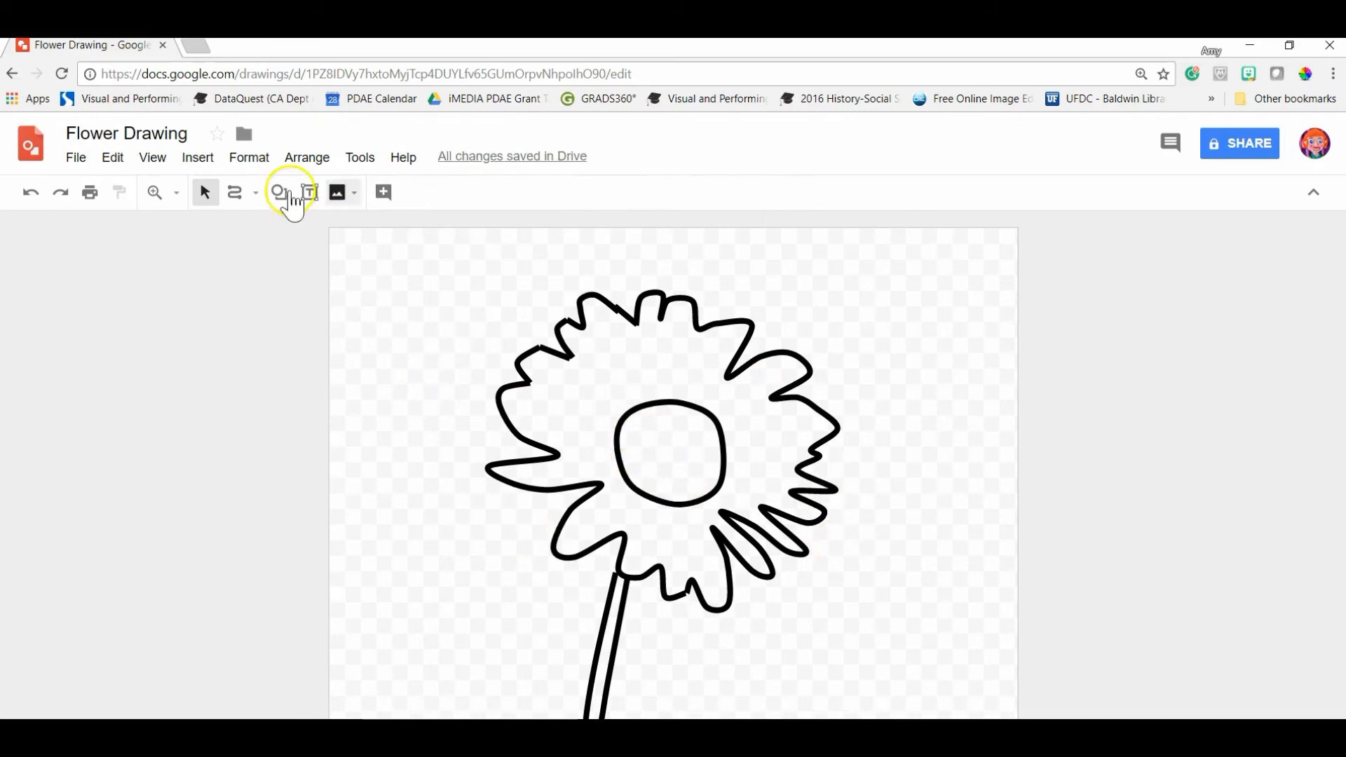
click(256, 192)
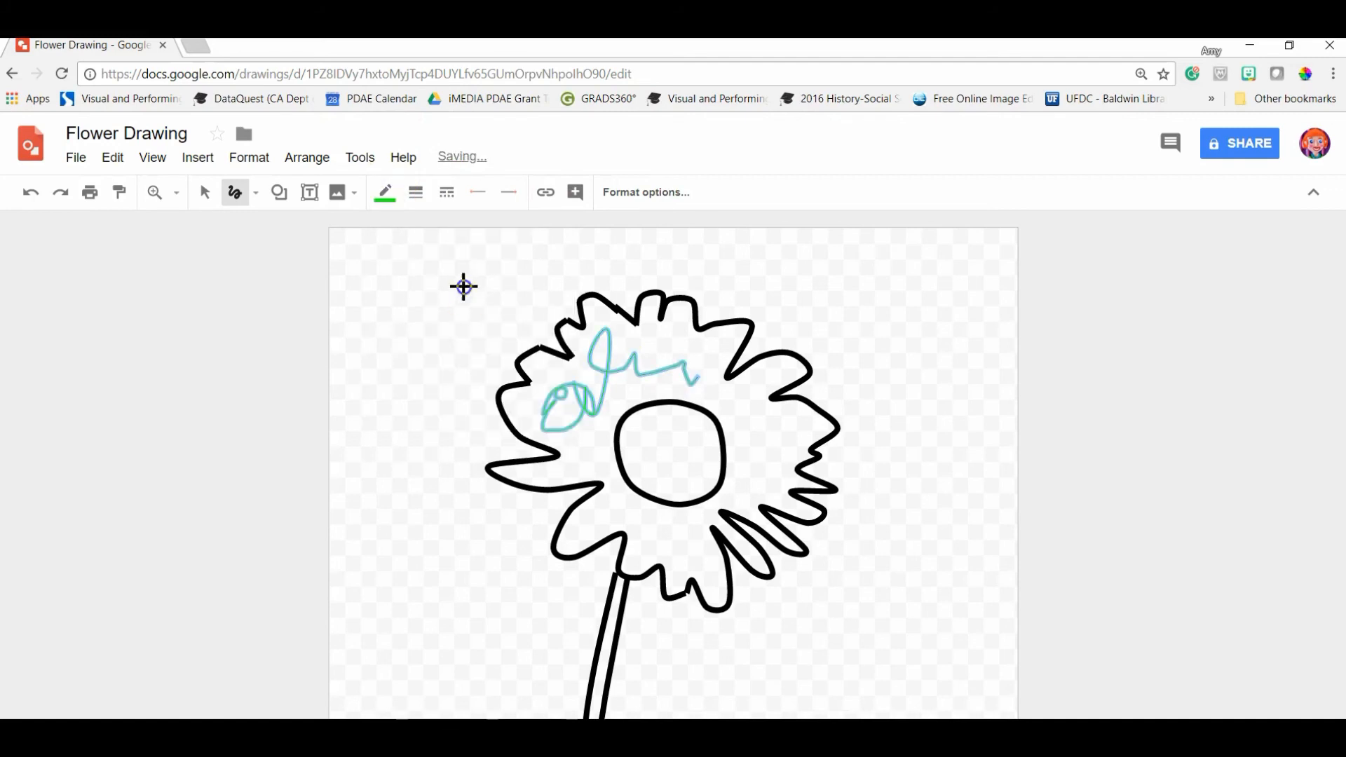
click(383, 192)
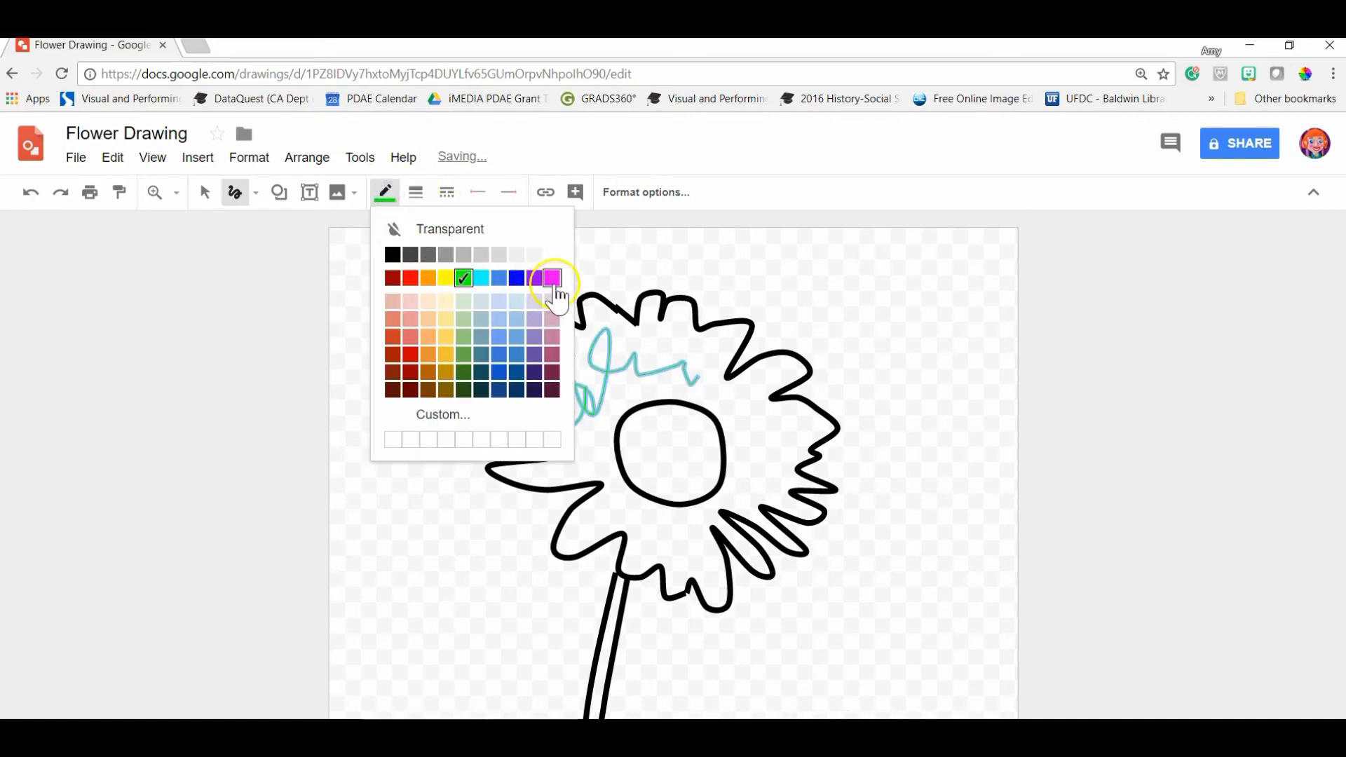
click(551, 278)
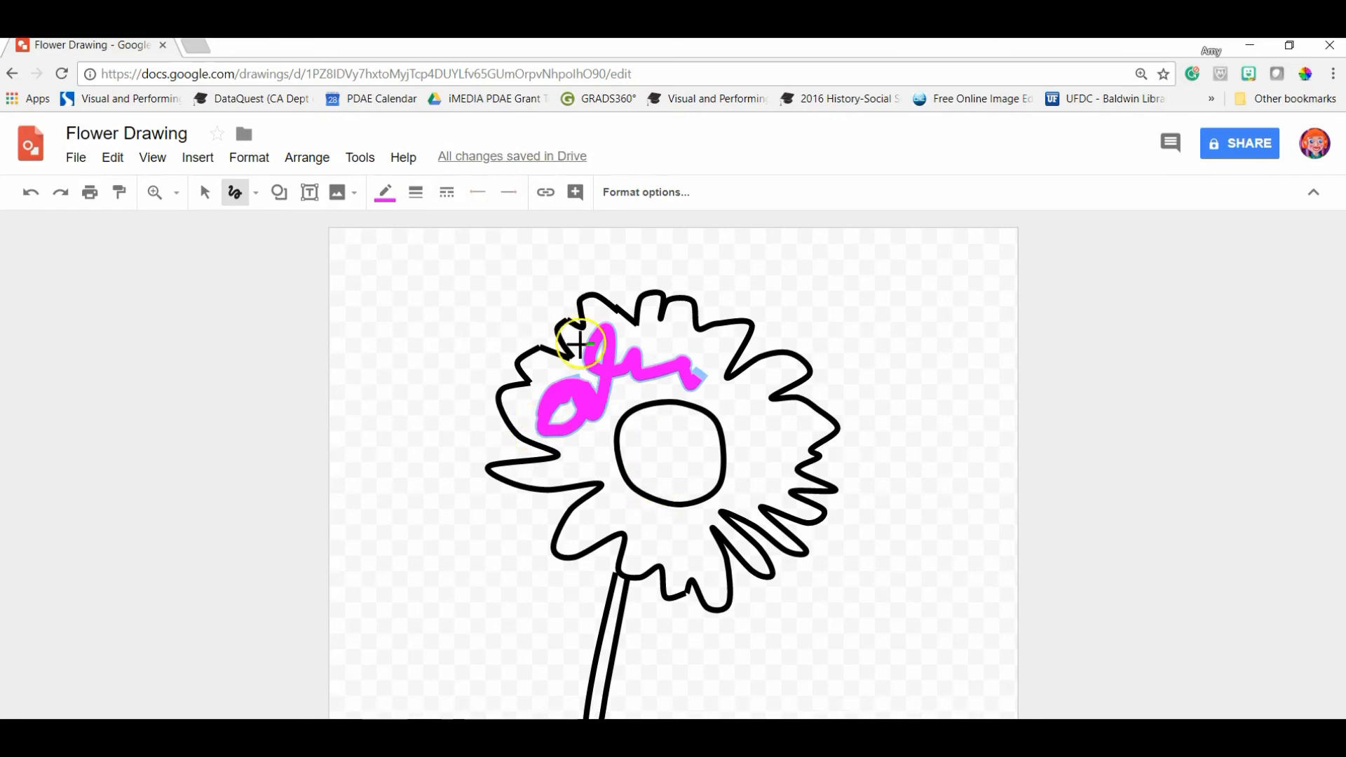
mouse_move(634, 540)
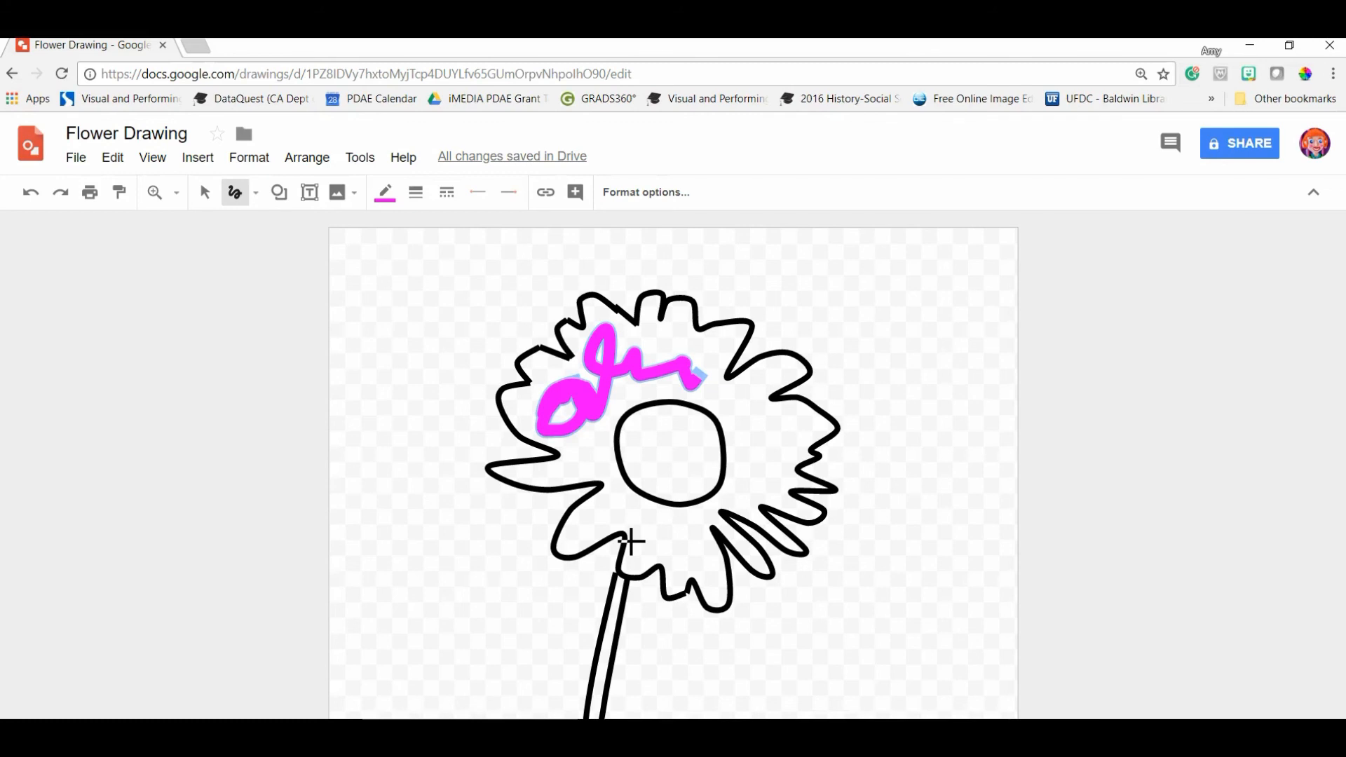
click(204, 192)
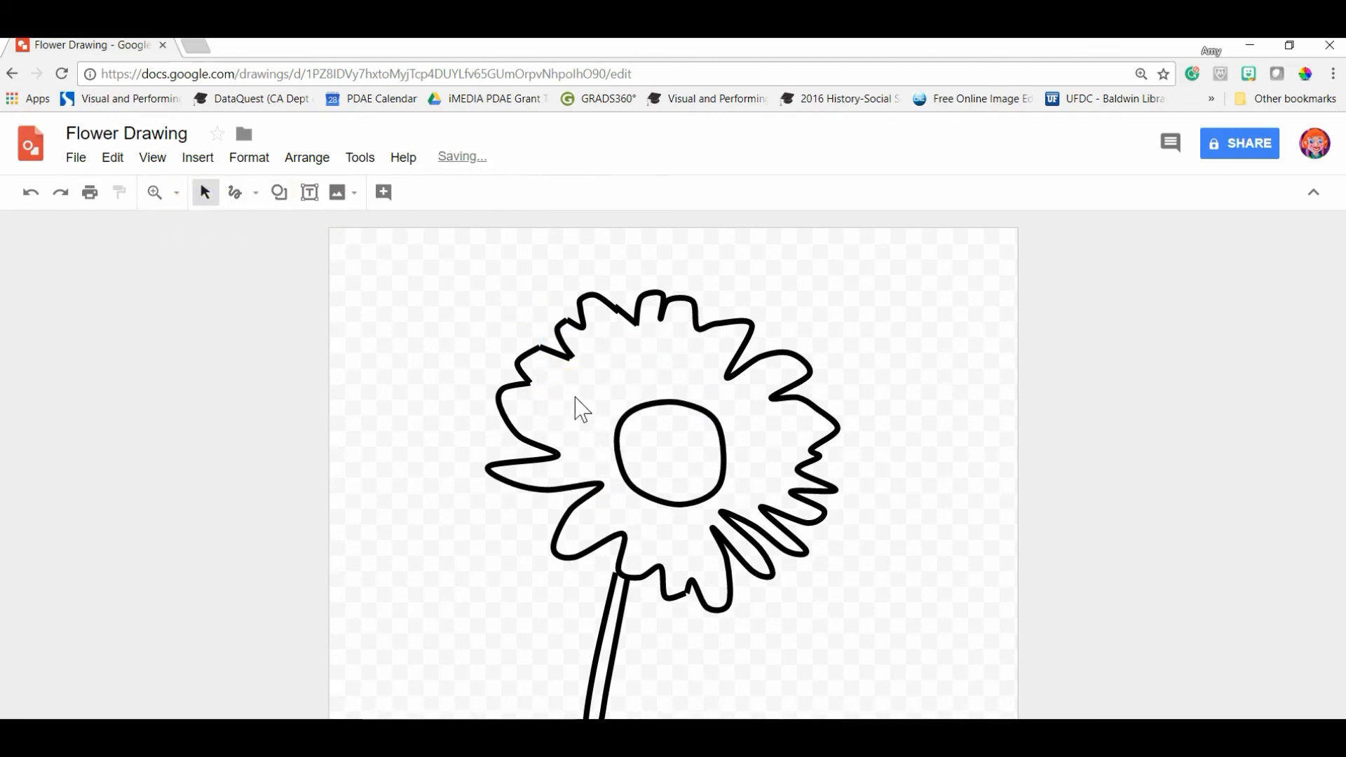
click(76, 157)
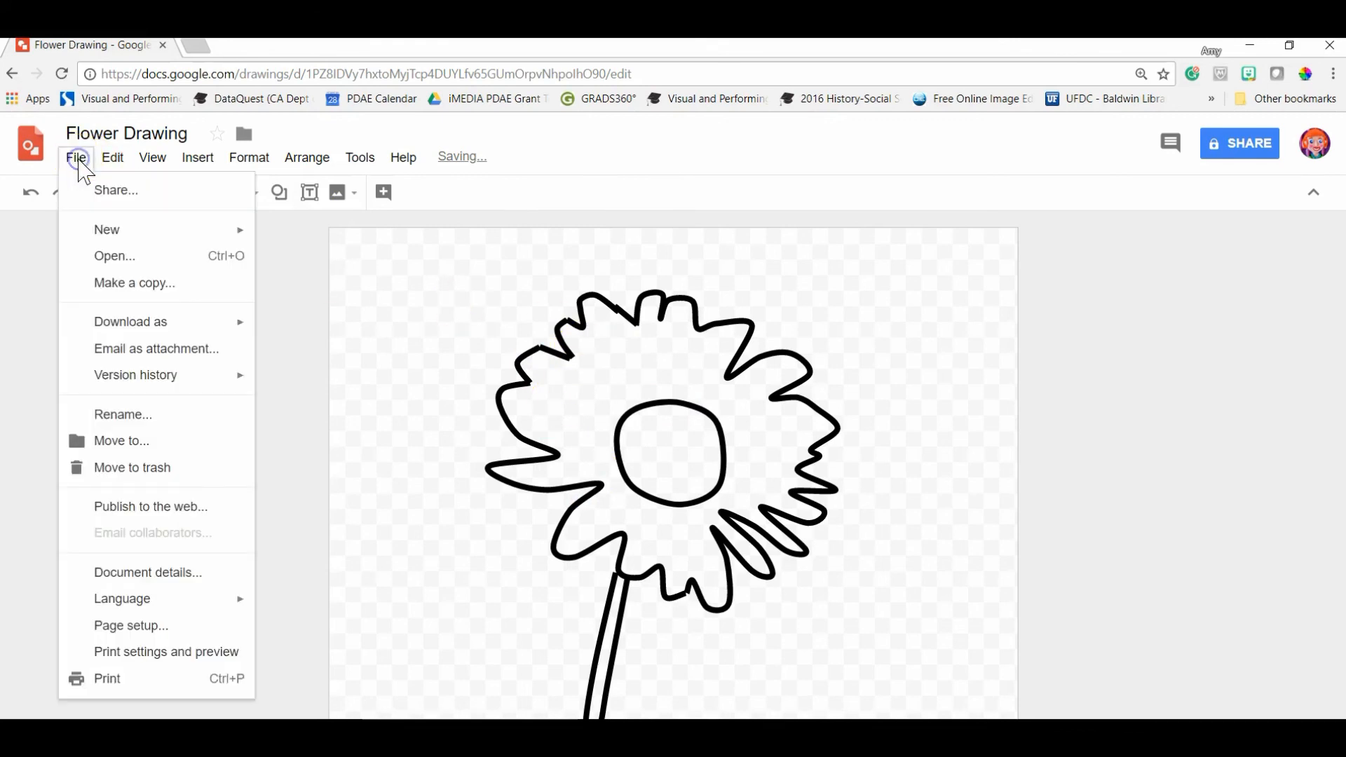
mouse_move(470, 454)
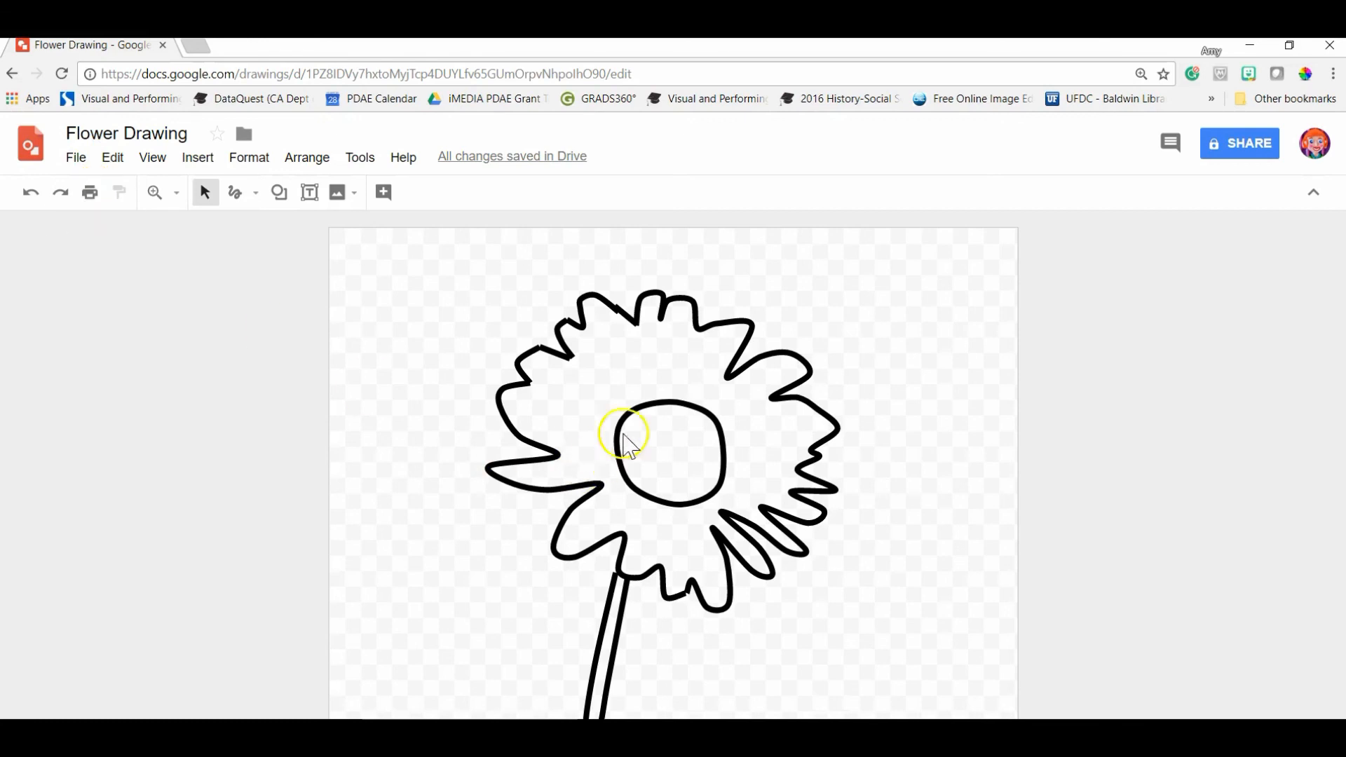
mouse_move(754, 645)
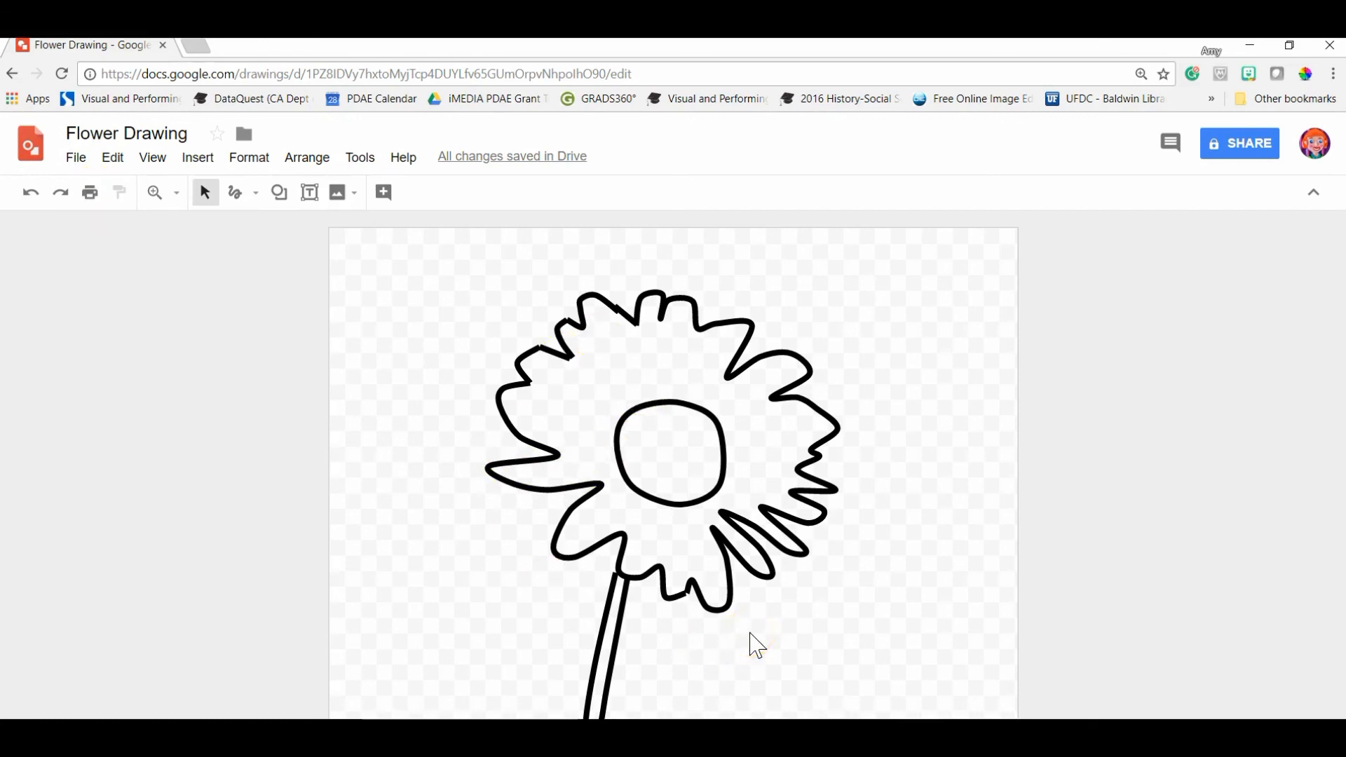